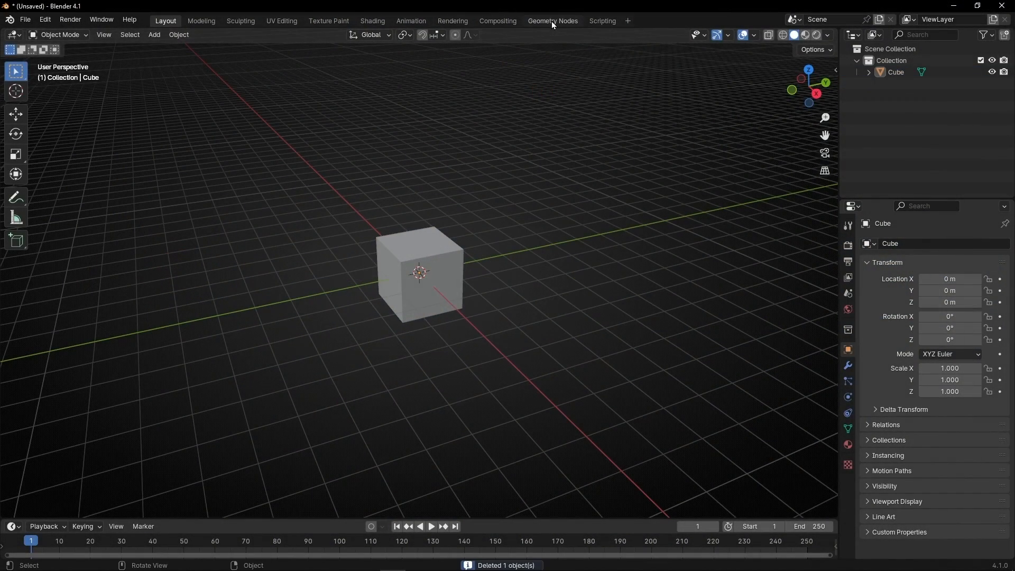
Step: Create a new Geometry Nodes tree on the cube and feed a Curve Line into the Group Output
{"action": "left_click", "coordinate": [552, 20]}
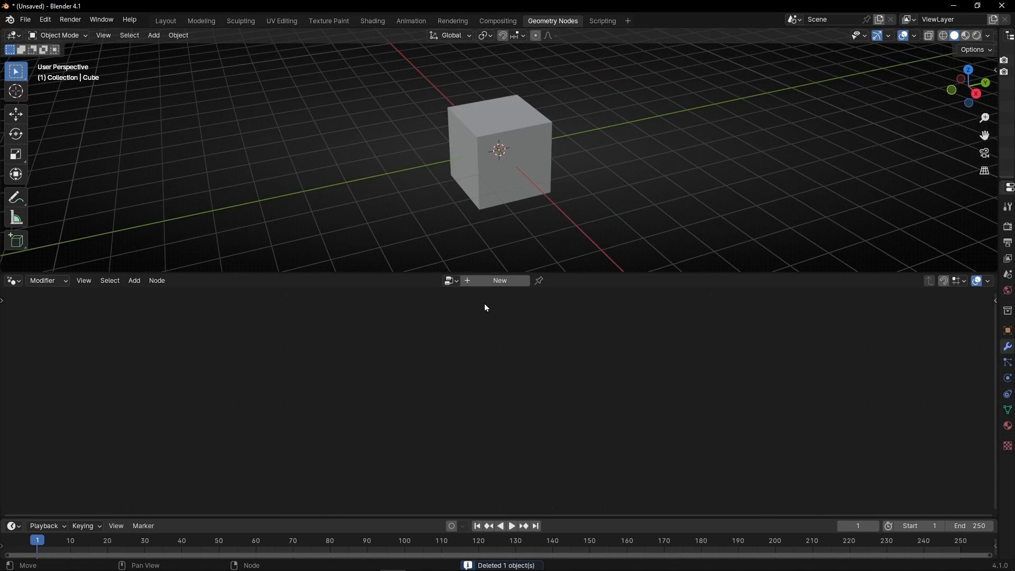
{"action": "left_click", "coordinate": [499, 281]}
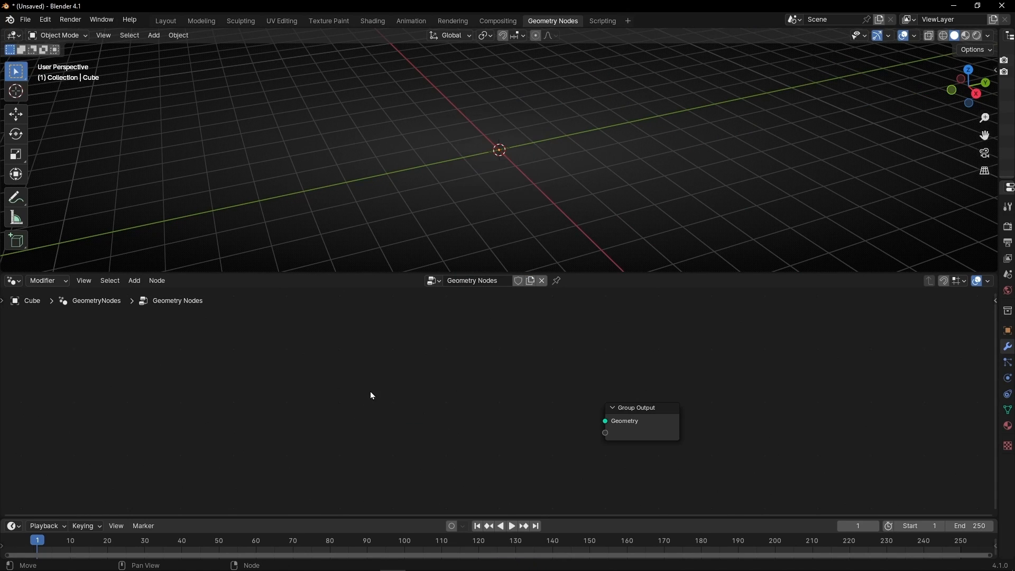
{"action": "type", "text": "cur"}
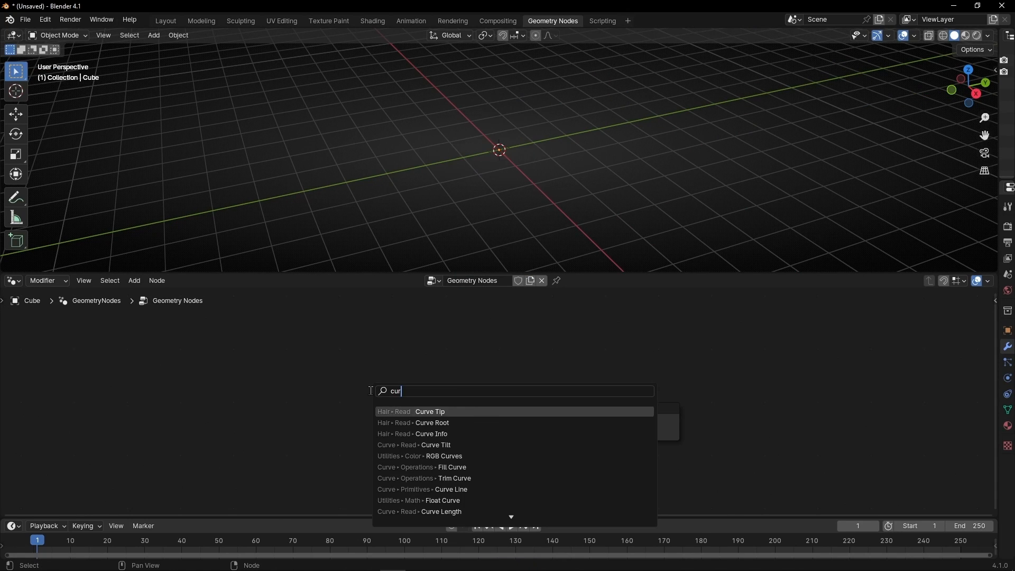
{"action": "left_click", "coordinate": [451, 488]}
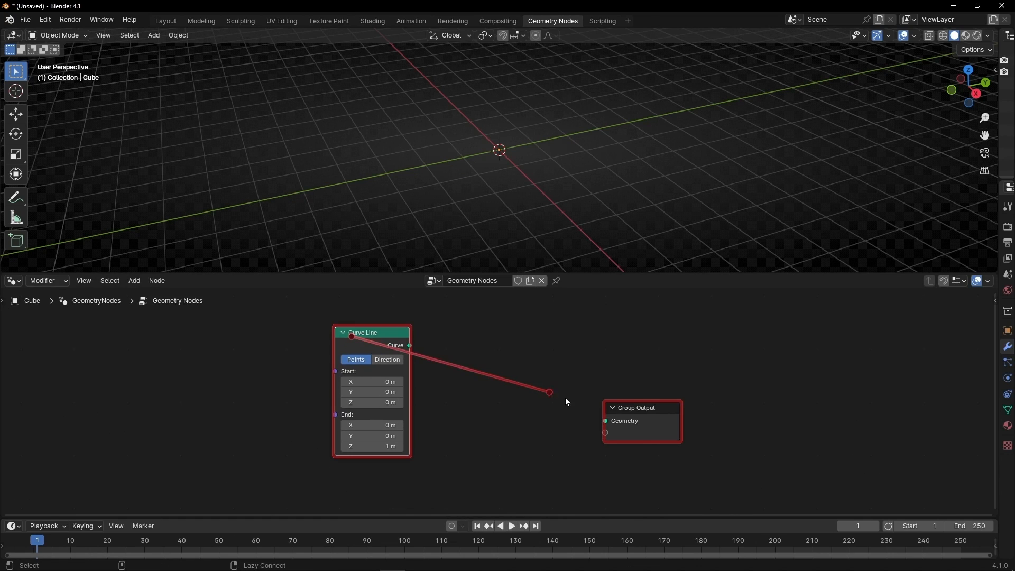
{"action": "left_click_drag", "start_coordinate": [409, 345], "coordinate": [605, 421]}
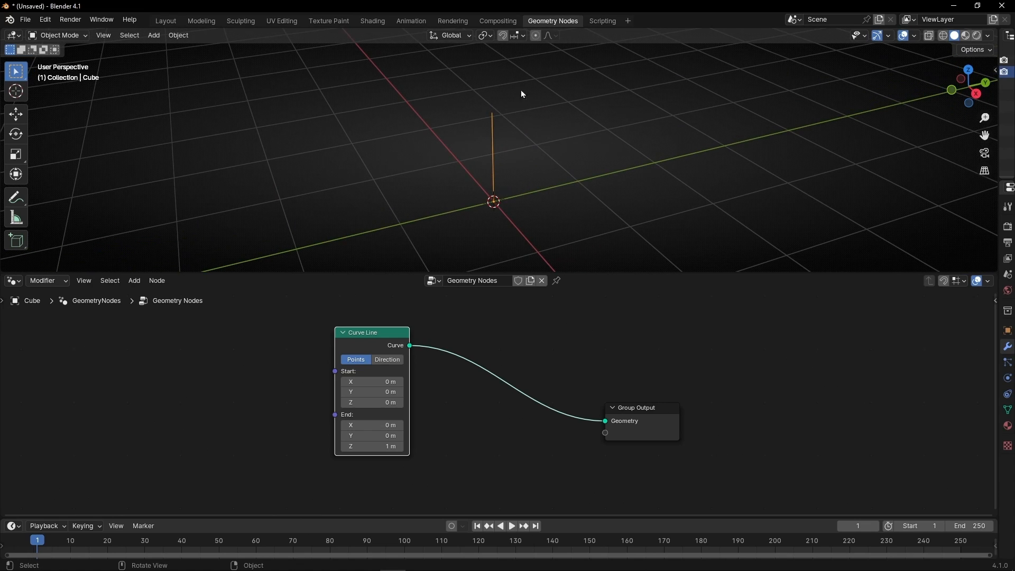
{"action": "mouse_move", "coordinate": [492, 97]}
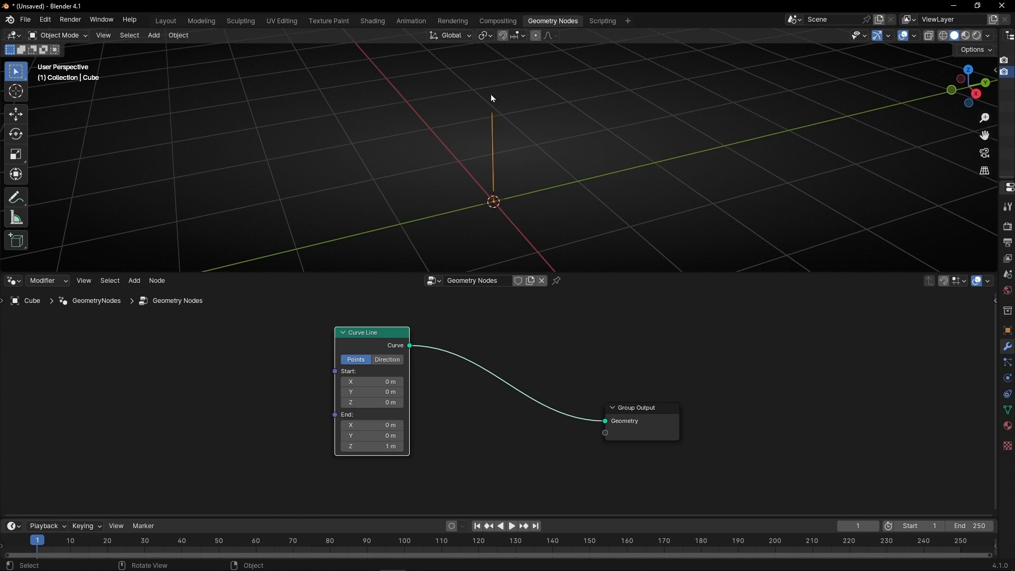
{"action": "mouse_move", "coordinate": [384, 177]}
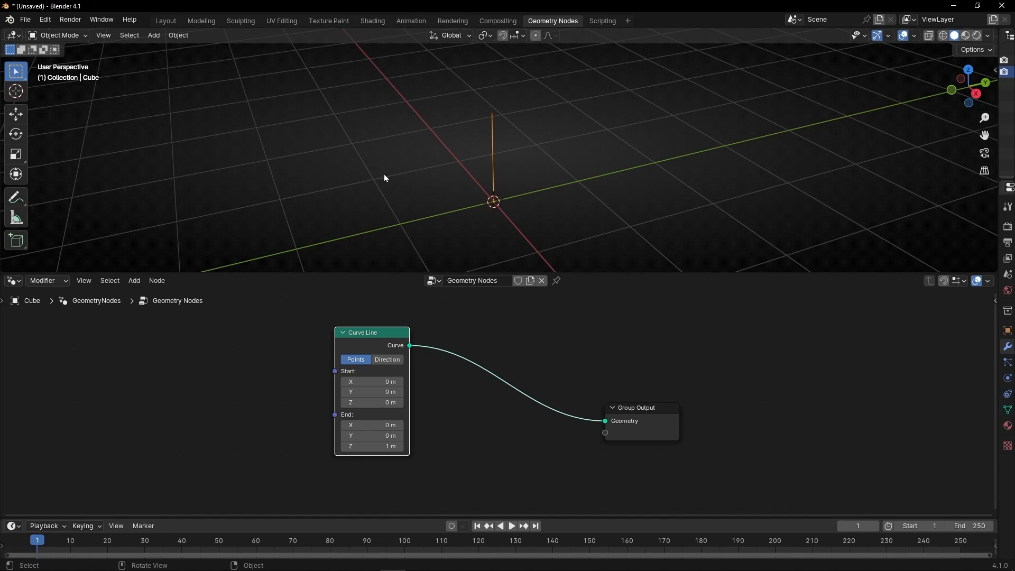
Step: Add sphere empties, move them apart, and drive the Curve Line start and end from their Object Info locations
{"action": "left_click", "coordinate": [153, 35]}
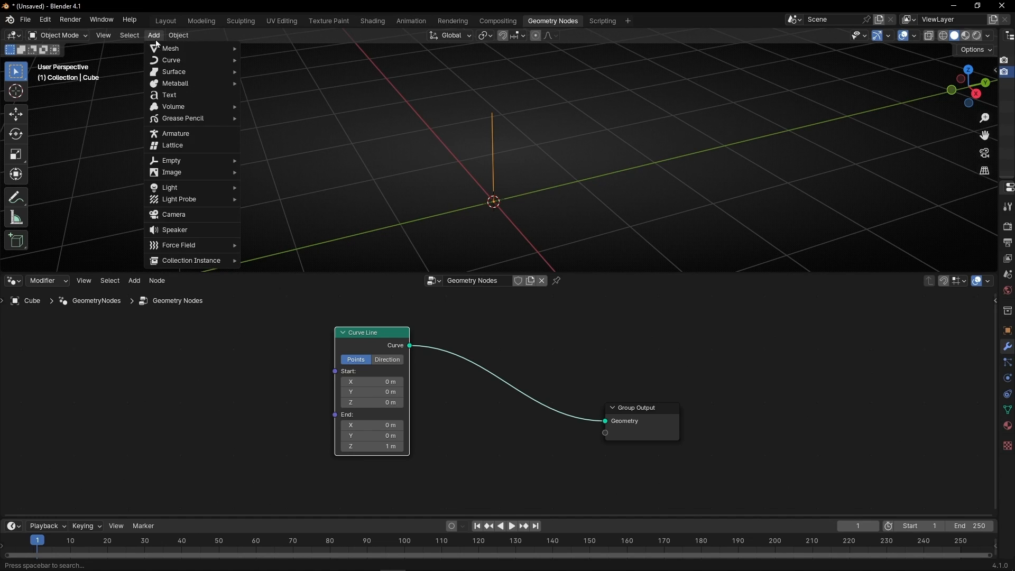
{"action": "mouse_move", "coordinate": [172, 160]}
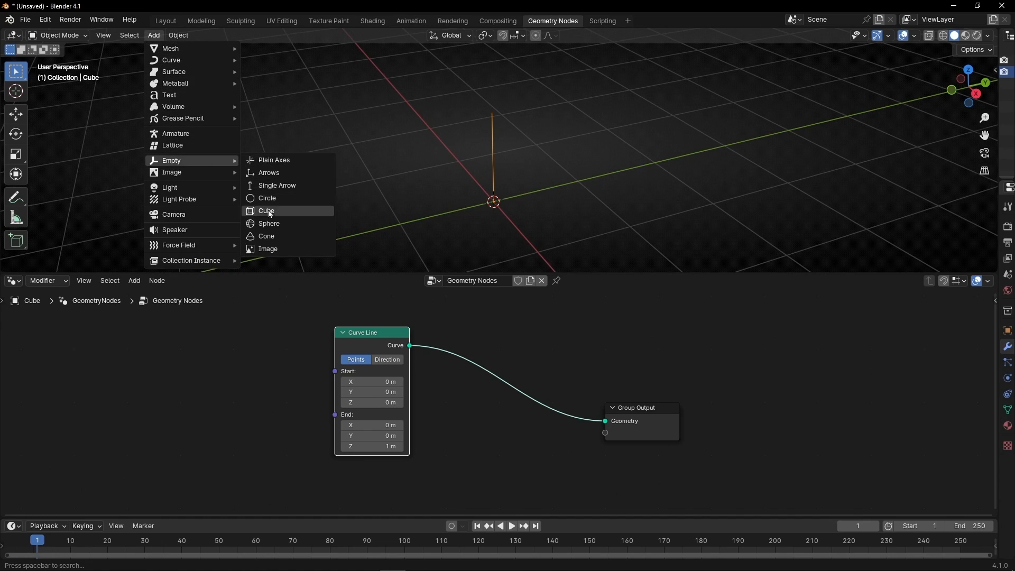
{"action": "left_click", "coordinate": [270, 224]}
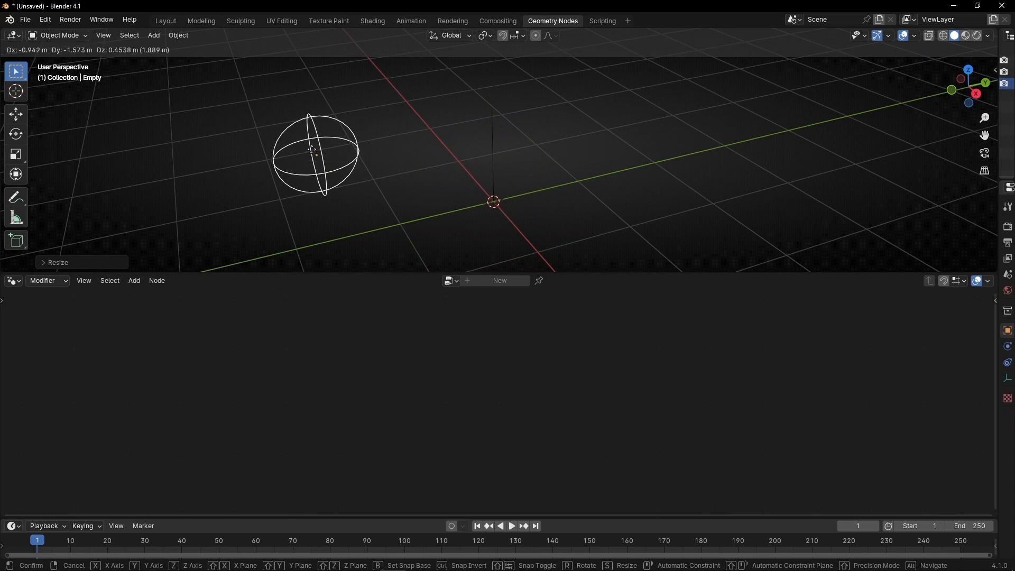
{"action": "left_click_drag", "start_coordinate": [315, 149], "coordinate": [619, 163]}
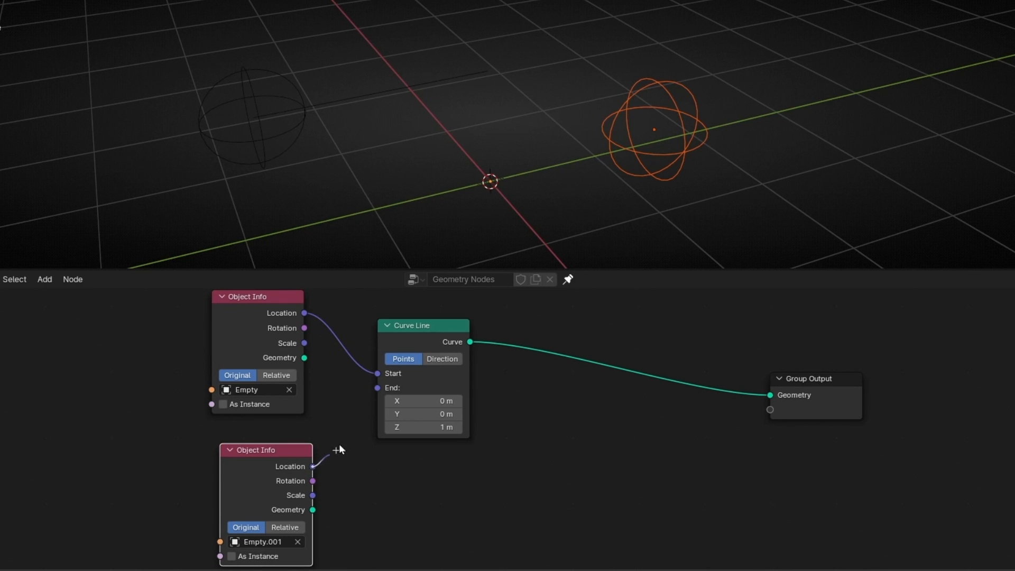
{"action": "left_click_drag", "start_coordinate": [313, 467], "coordinate": [379, 388]}
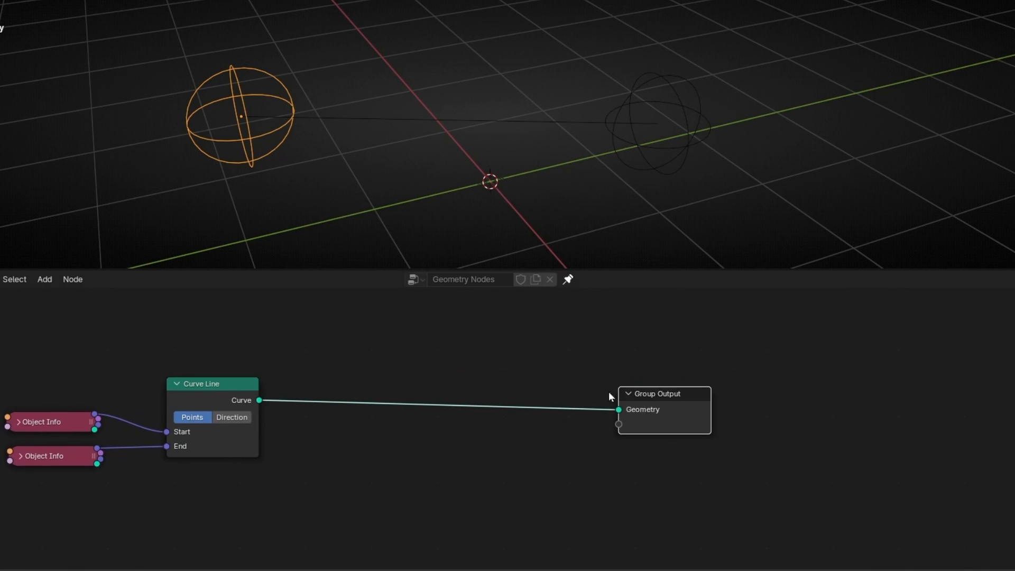
Step: Add a Set Position node after the resample and offset its points with a Noise Texture colour
{"action": "type", "text": "set"}
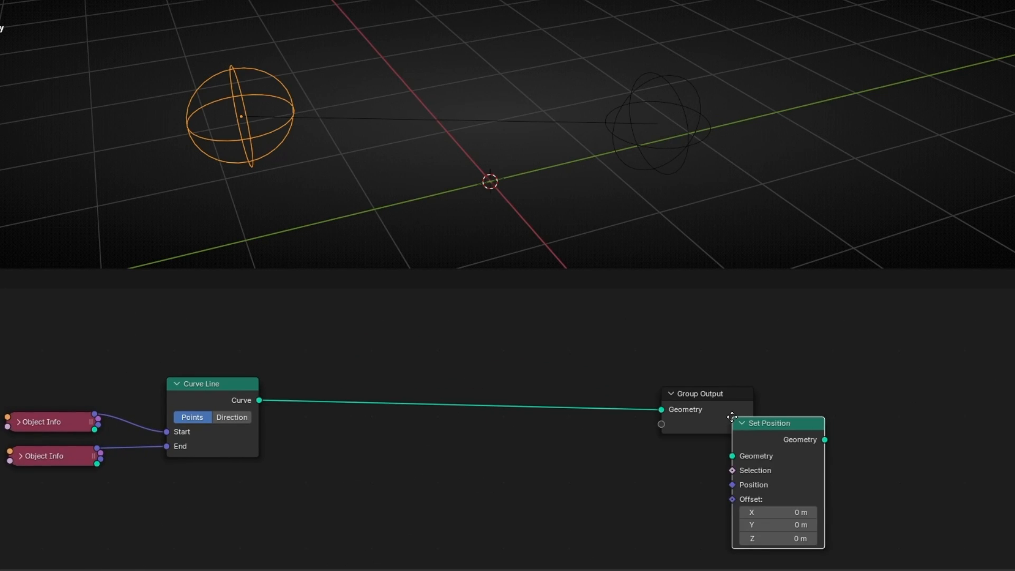
{"action": "left_click", "coordinate": [43, 279]}
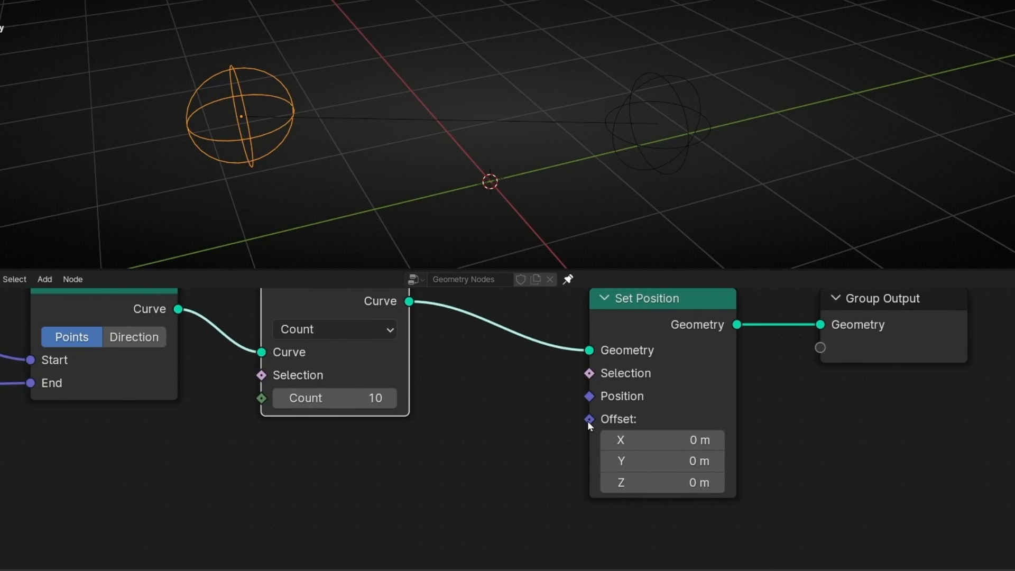
{"action": "type", "text": "noise"}
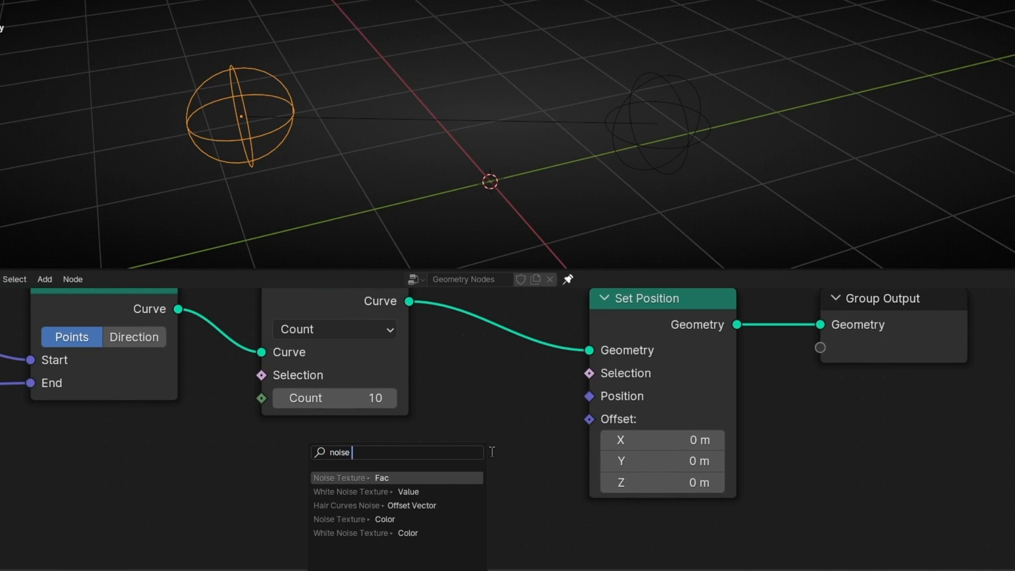
{"action": "left_click", "coordinate": [339, 478]}
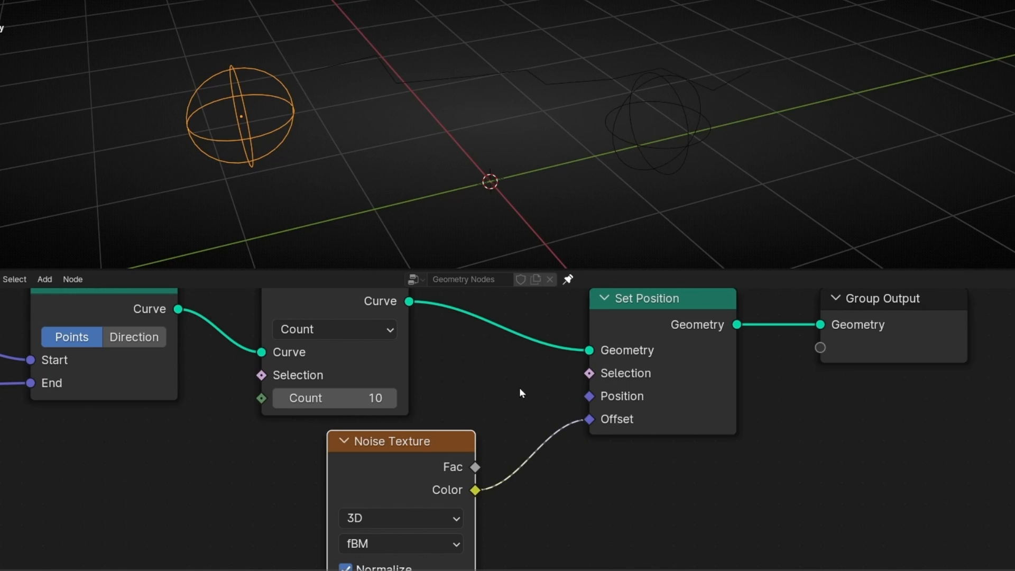
{"action": "mouse_move", "coordinate": [629, 146]}
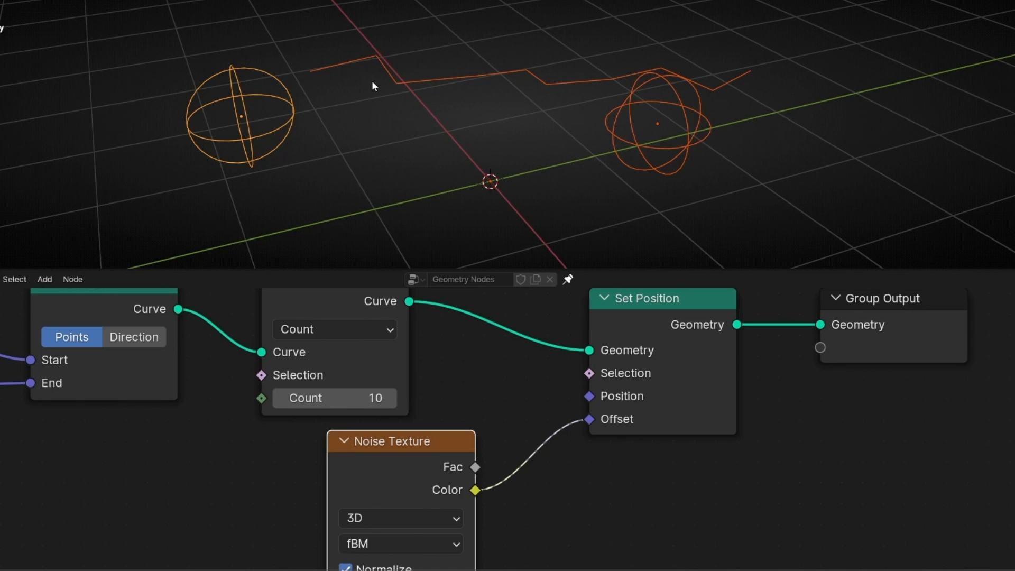
{"action": "mouse_move", "coordinate": [445, 489]}
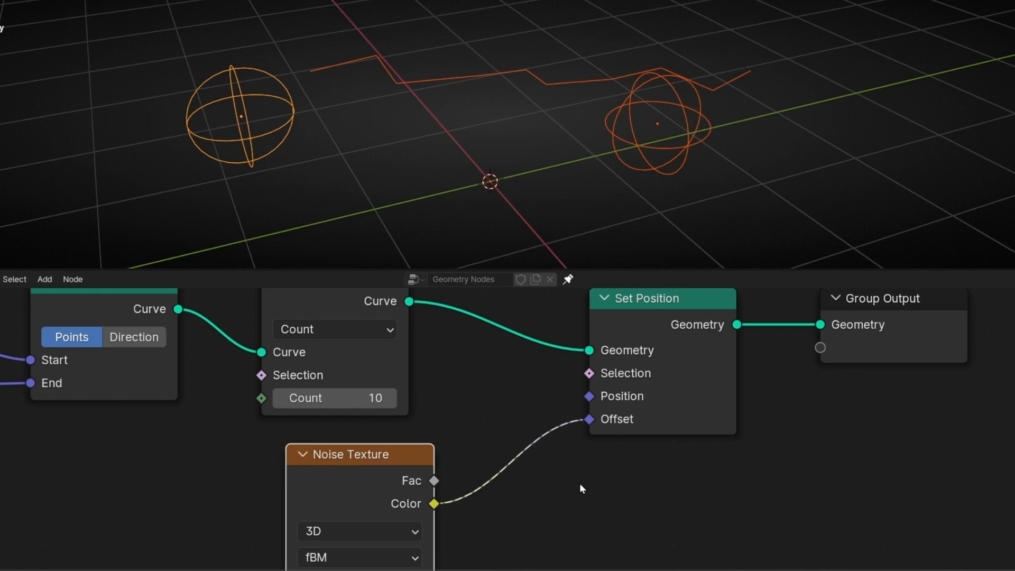
Step: Insert a Vector Math Subtract between noise colour and offset, then retune the noise Scale
{"action": "type", "text": "vecto"}
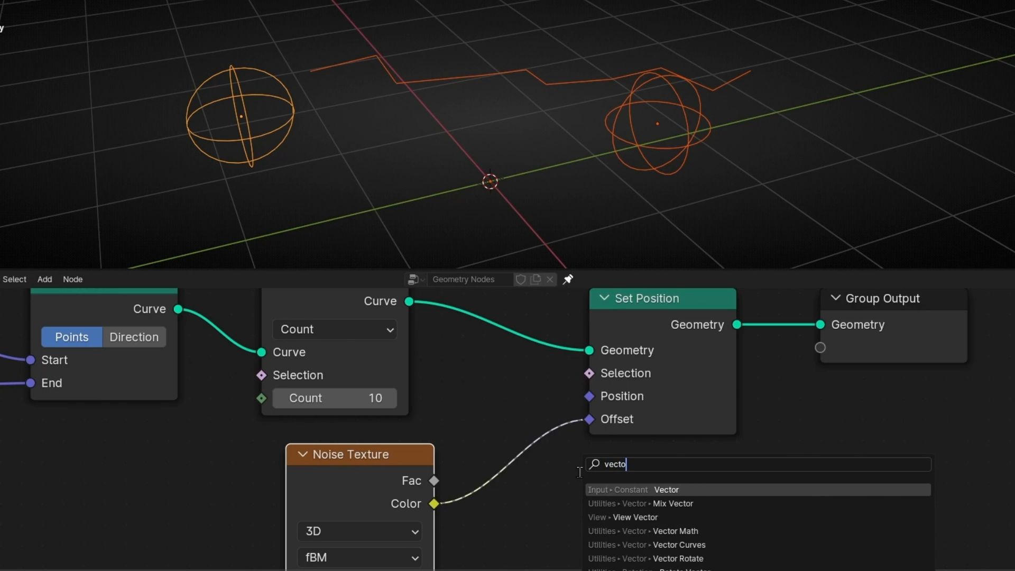
{"action": "left_click", "coordinate": [678, 531]}
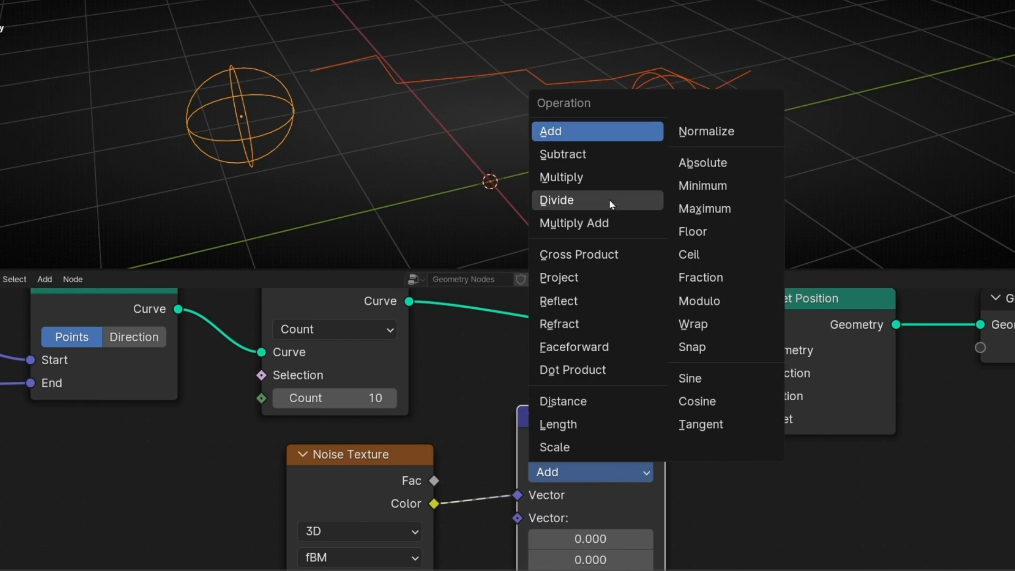
{"action": "left_click", "coordinate": [561, 154]}
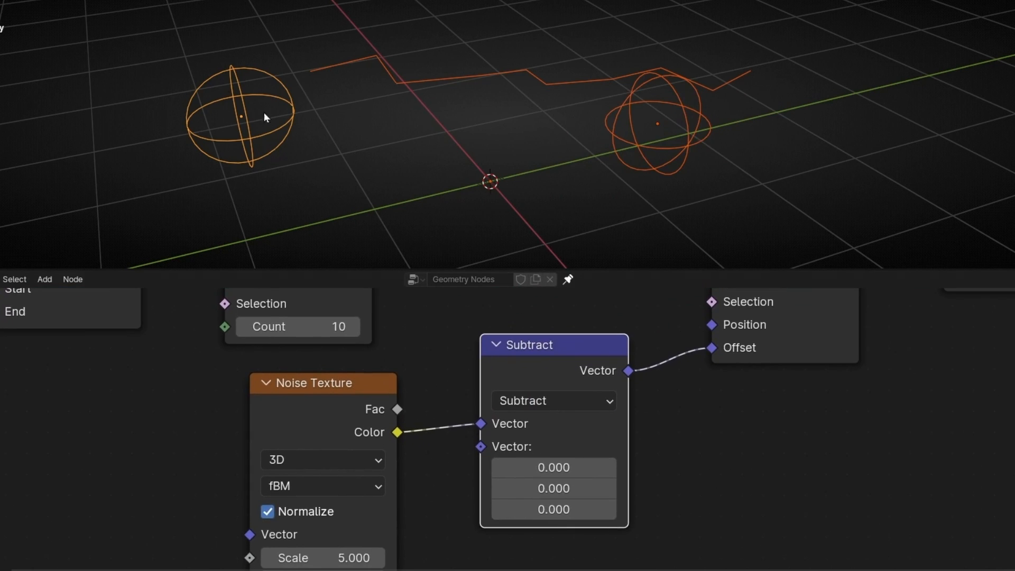
{"action": "mouse_move", "coordinate": [412, 403]}
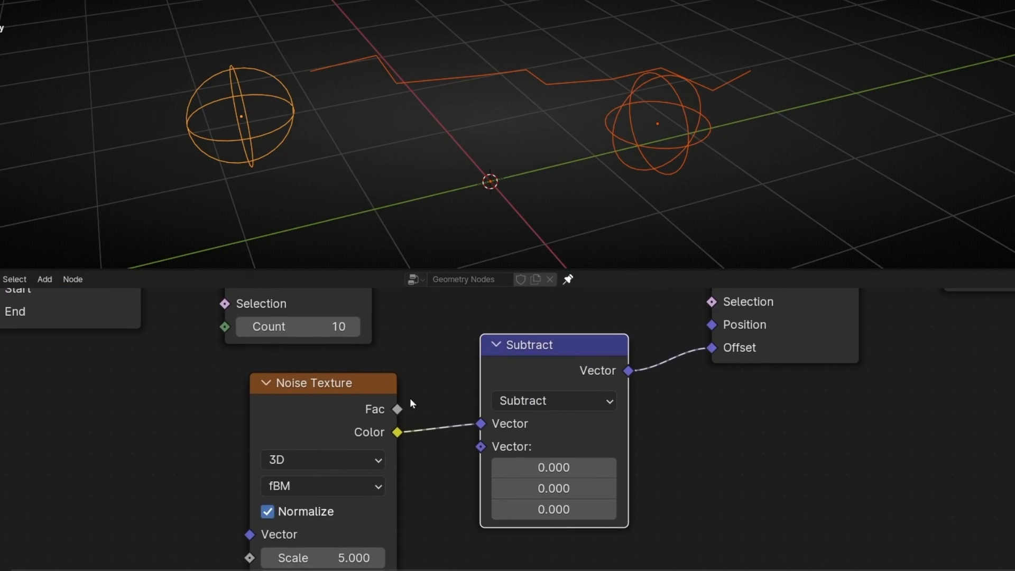
{"action": "double_click", "coordinate": [553, 466]}
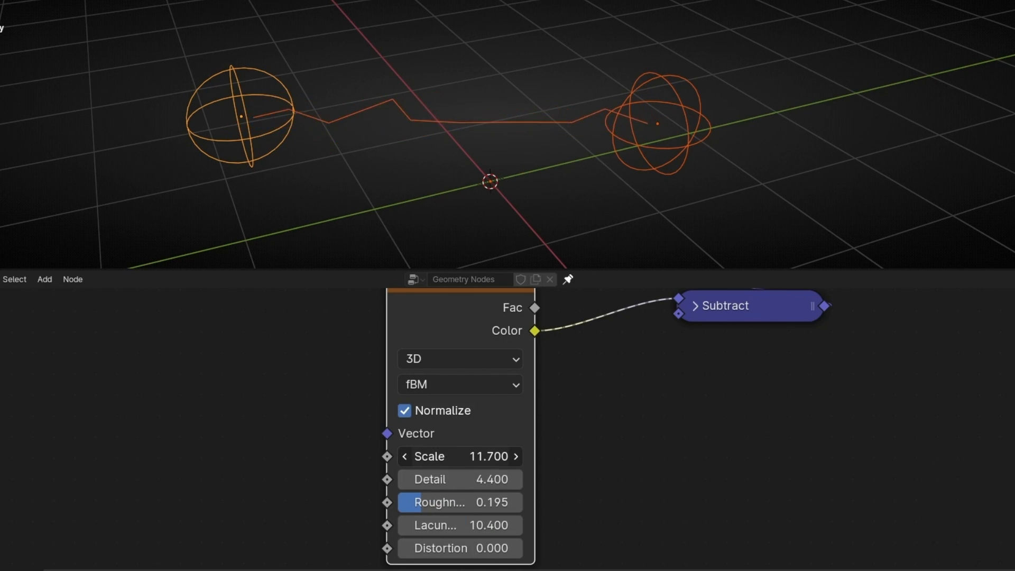
Step: Zero the noise detail, roughness, lacunarity and distortion together, then raise Scale to 5.2
{"action": "left_click_drag", "start_coordinate": [460, 457], "coordinate": [492, 457]}
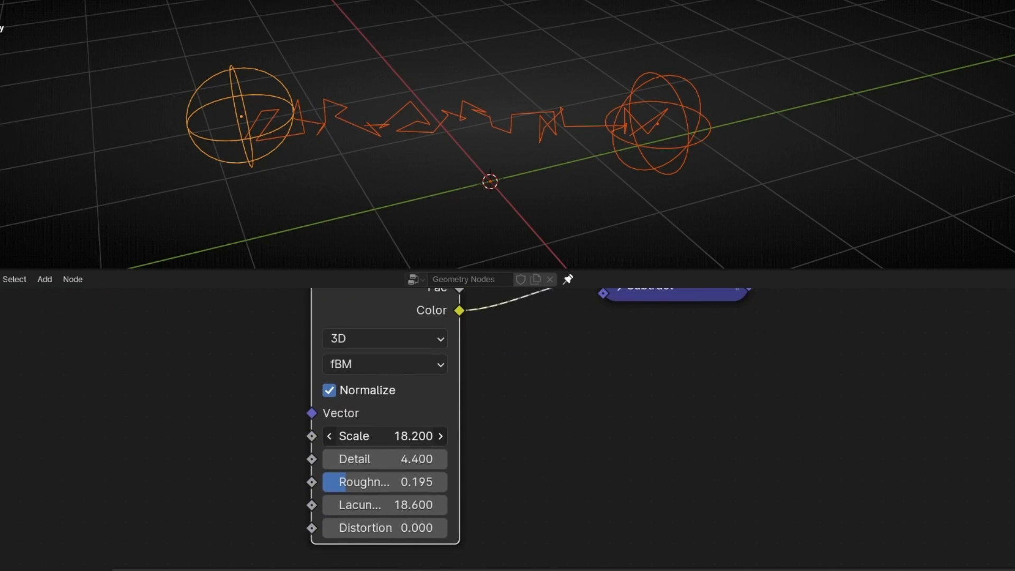
{"action": "left_click_drag", "start_coordinate": [383, 436], "coordinate": [356, 436]}
{"action": "type", "text": "0"}
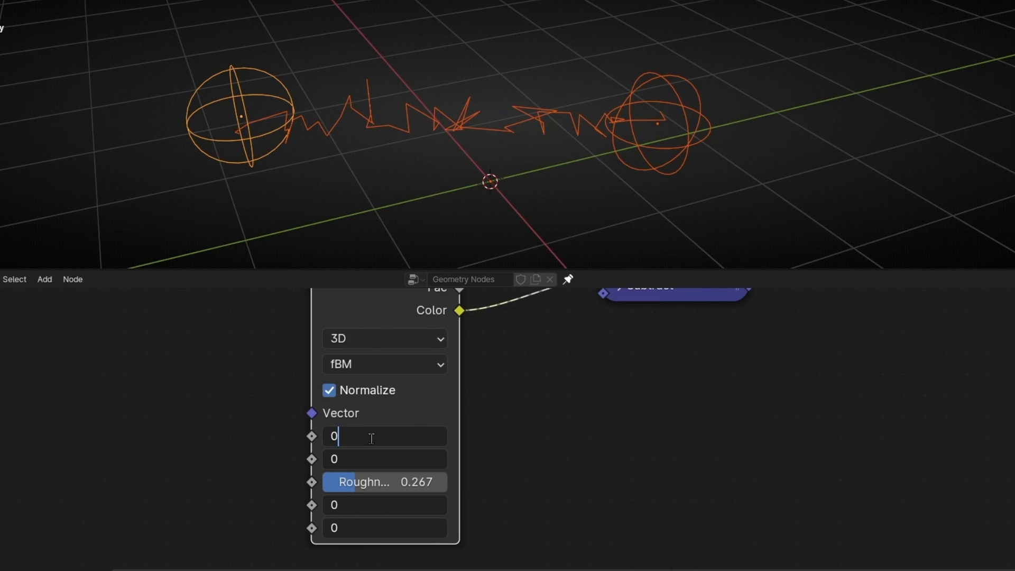
{"action": "key", "text": "Return"}
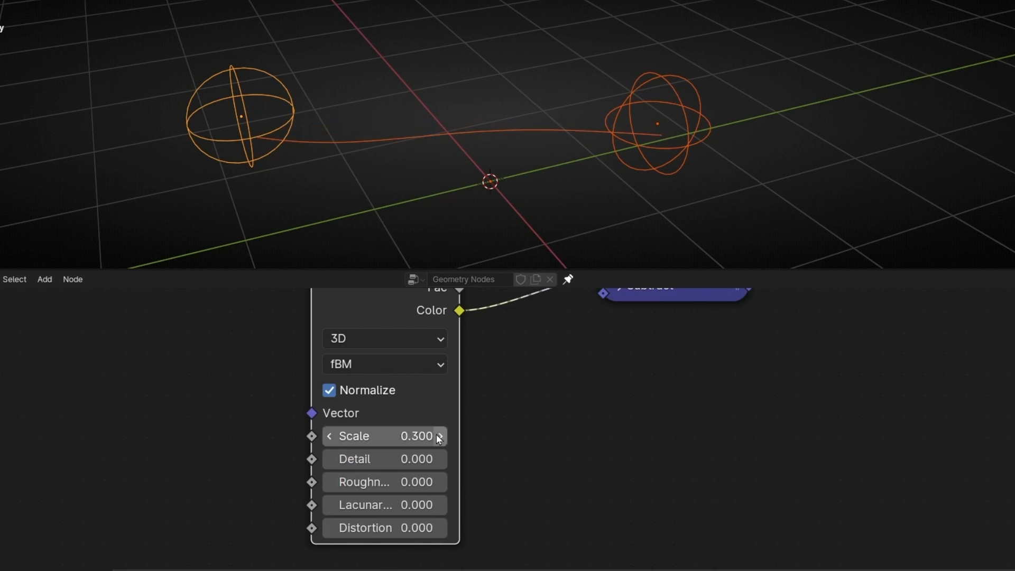
{"action": "left_click_drag", "start_coordinate": [383, 436], "coordinate": [440, 435]}
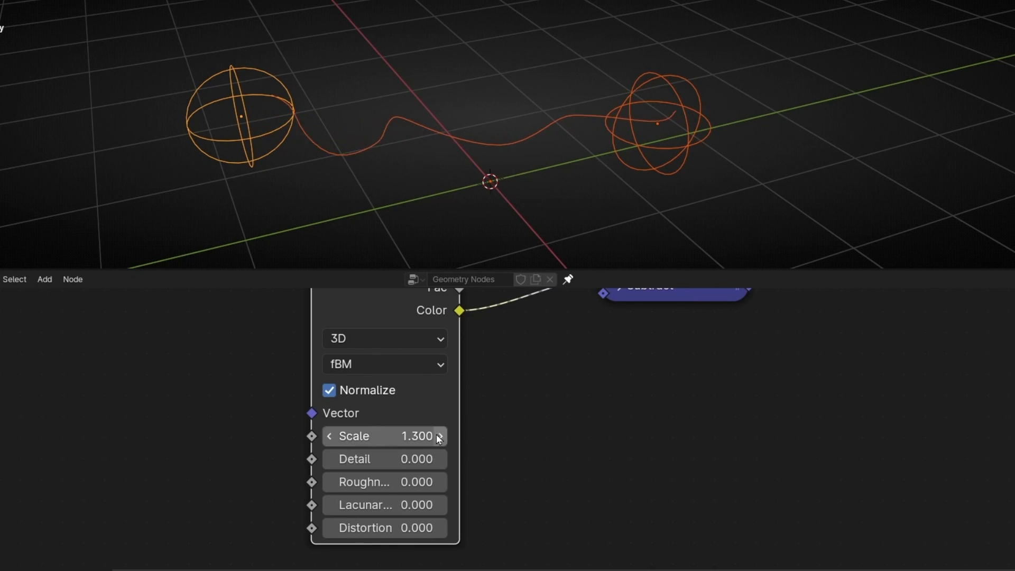
{"action": "left_click_drag", "start_coordinate": [384, 436], "coordinate": [439, 435]}
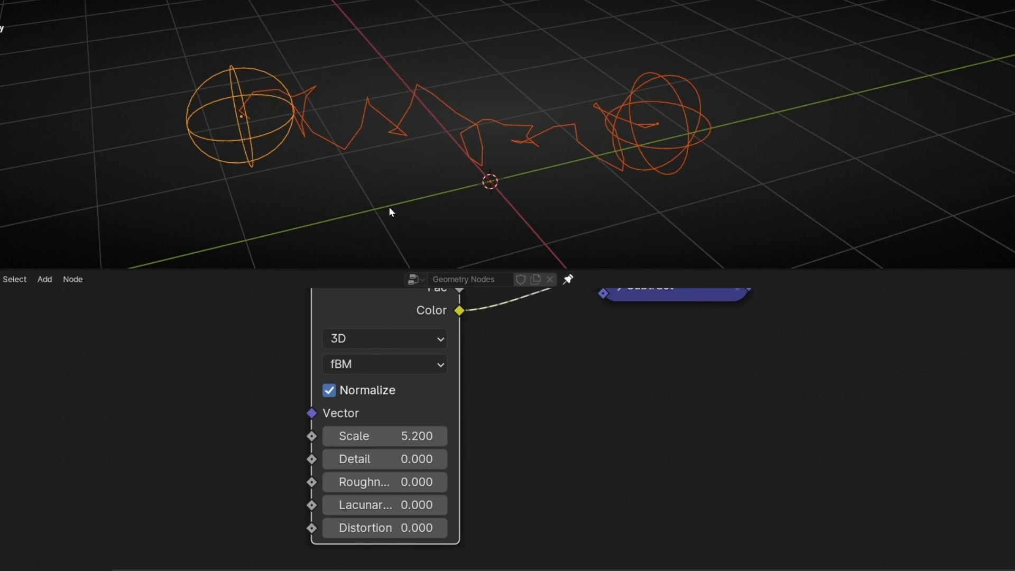
Step: Switch the Noise Texture to 4D and push its W value up to 10.9
{"action": "left_click", "coordinate": [384, 339]}
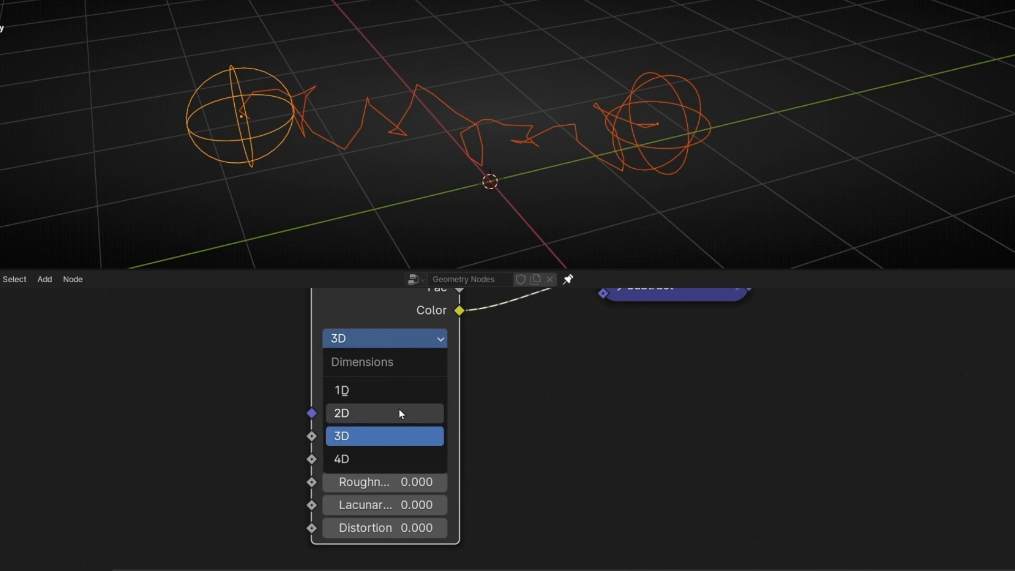
{"action": "left_click", "coordinate": [342, 459]}
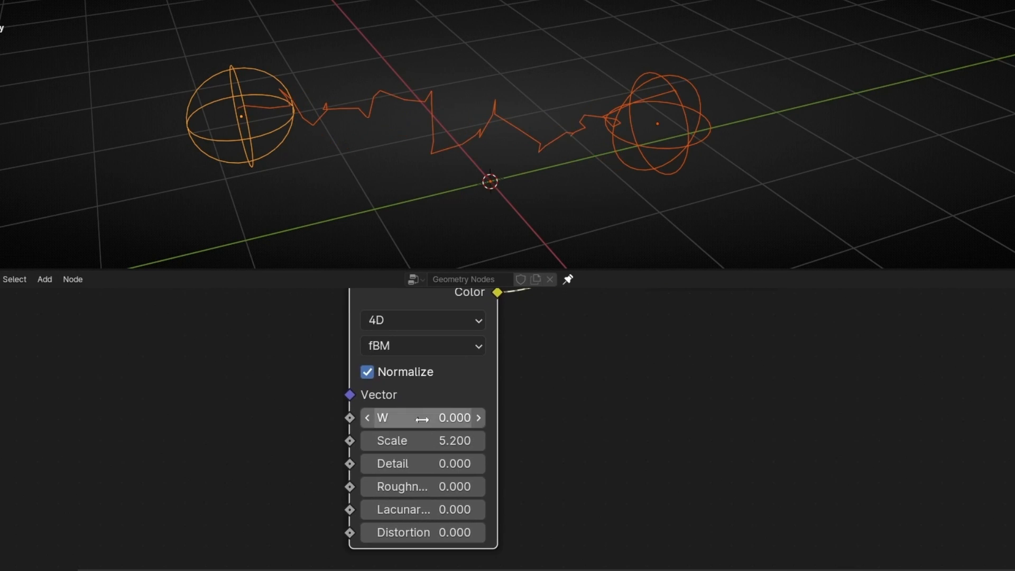
{"action": "left_click_drag", "start_coordinate": [421, 417], "coordinate": [473, 418]}
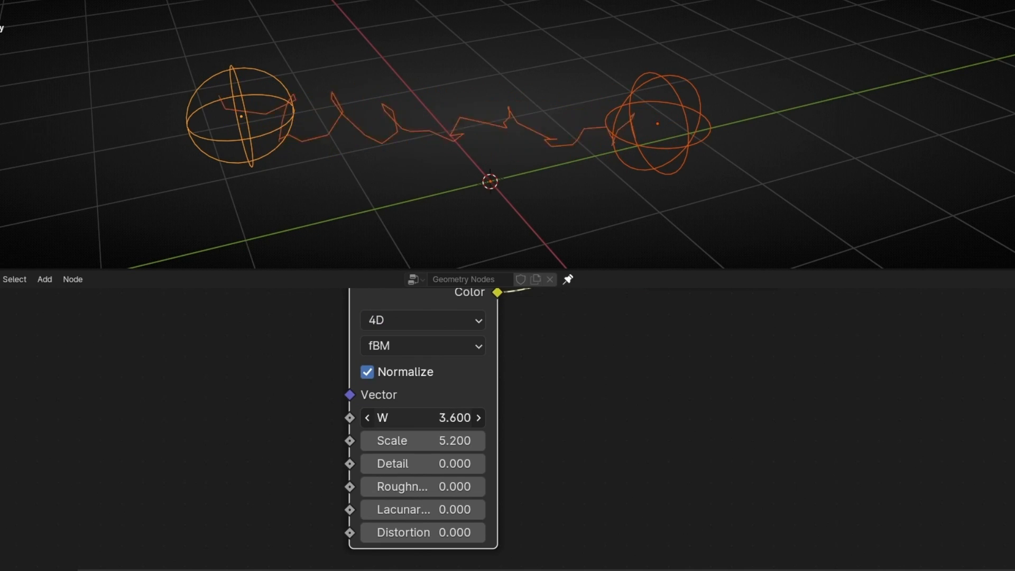
{"action": "left_click_drag", "start_coordinate": [422, 418], "coordinate": [472, 418]}
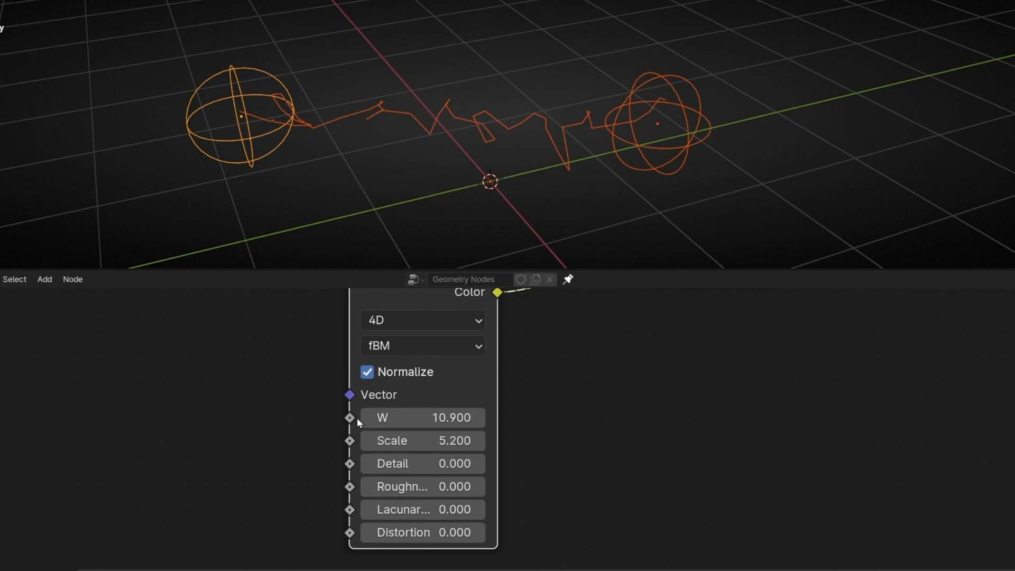
{"action": "type", "text": "sceon"}
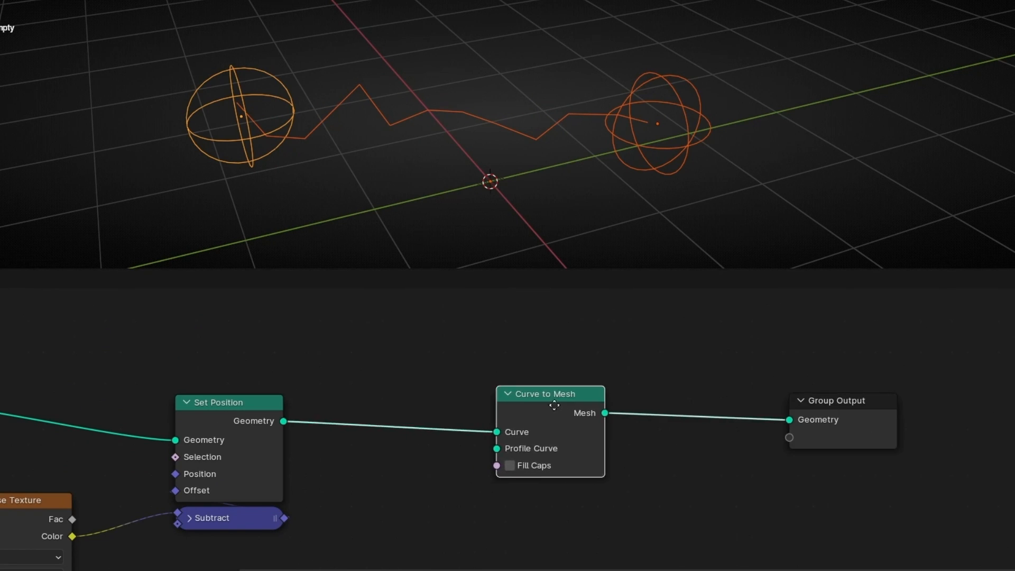
Step: Use a Curve Circle profile with radius 0.04 m for Curve to Mesh, then add Set Curve Radius
{"action": "type", "text": "circl"}
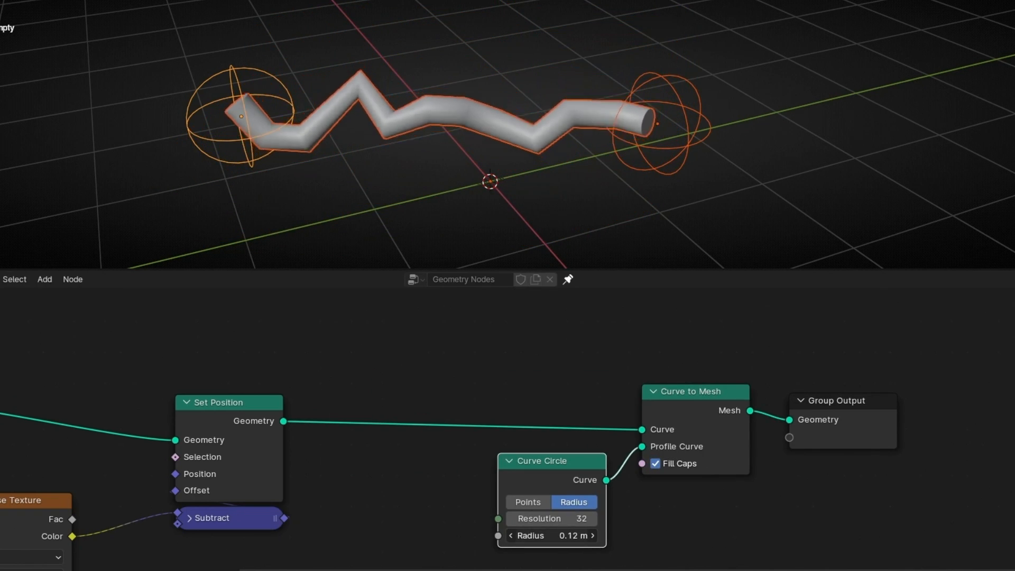
{"action": "left_click_drag", "start_coordinate": [551, 535], "coordinate": [531, 536]}
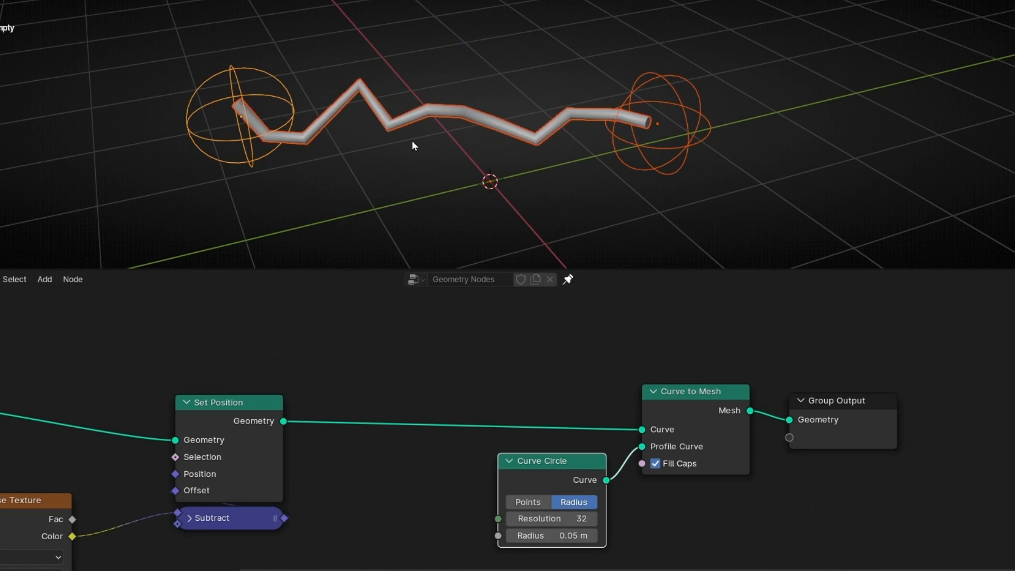
{"action": "mouse_move", "coordinate": [265, 163]}
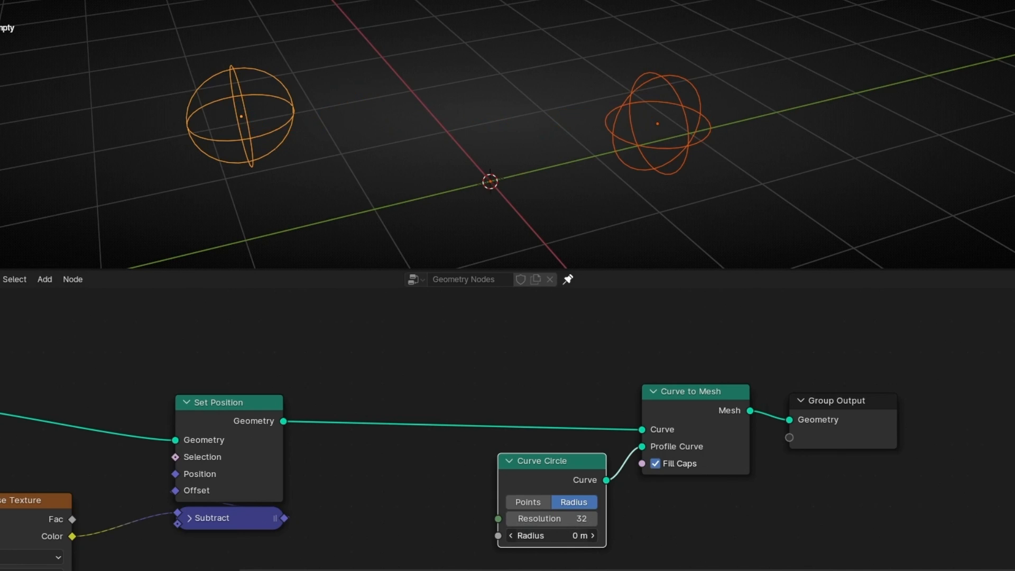
{"action": "left_click", "coordinate": [44, 280]}
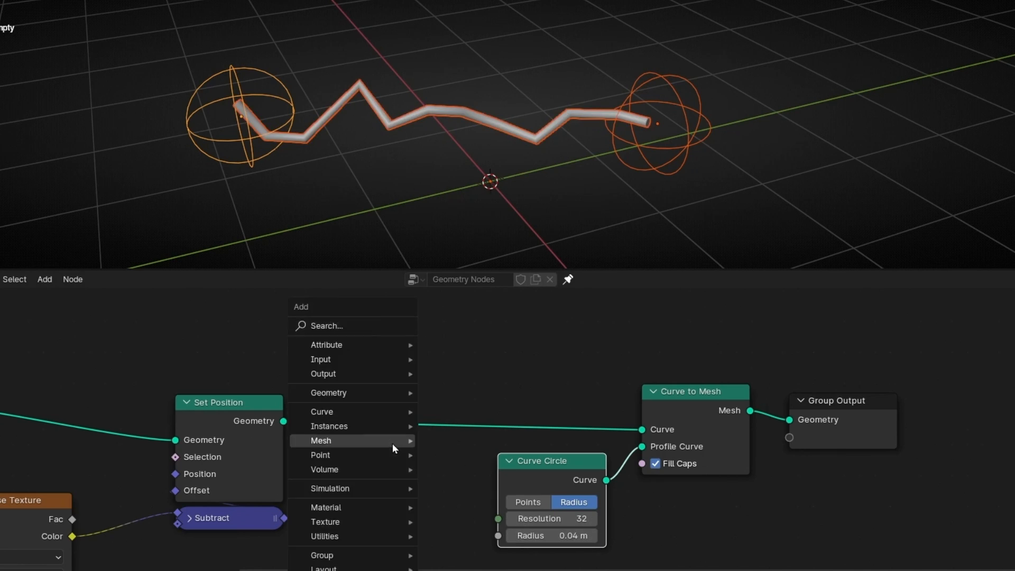
{"action": "type", "text": "set"}
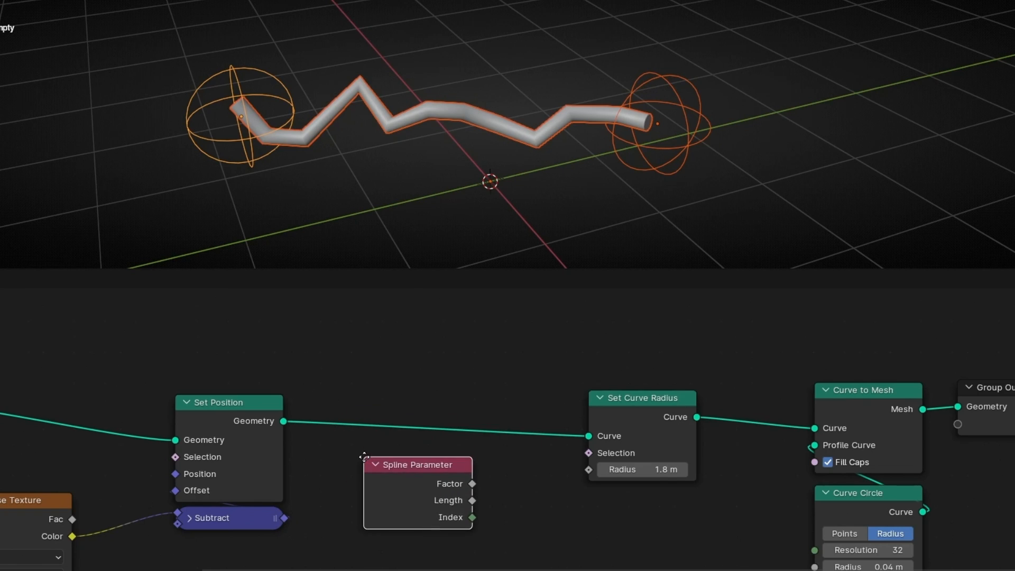
Step: Link the Spline Parameter Factor to the Set Curve Radius so the bolt tapers along its length
{"action": "left_click_drag", "start_coordinate": [474, 484], "coordinate": [588, 470]}
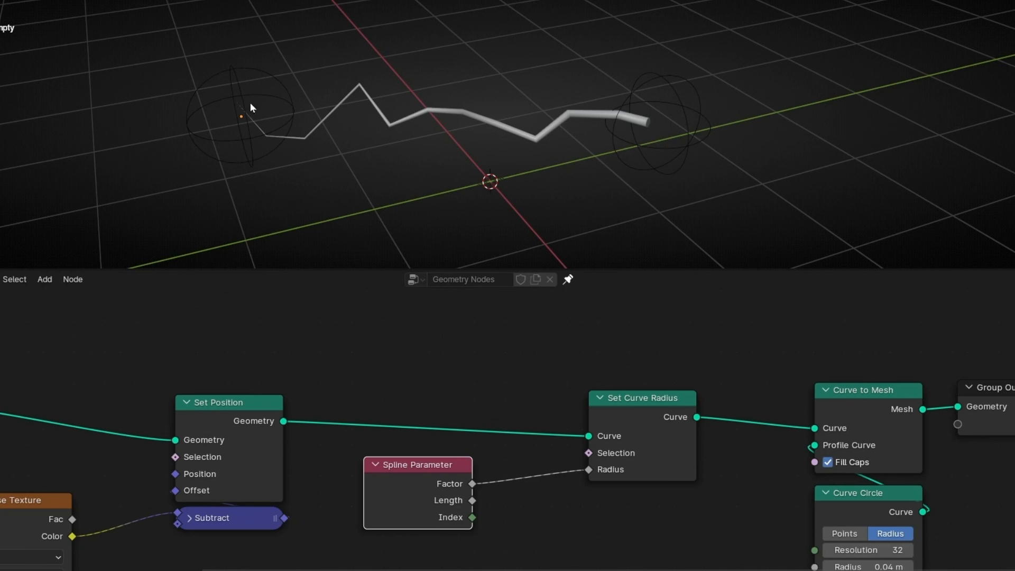
{"action": "mouse_move", "coordinate": [637, 117]}
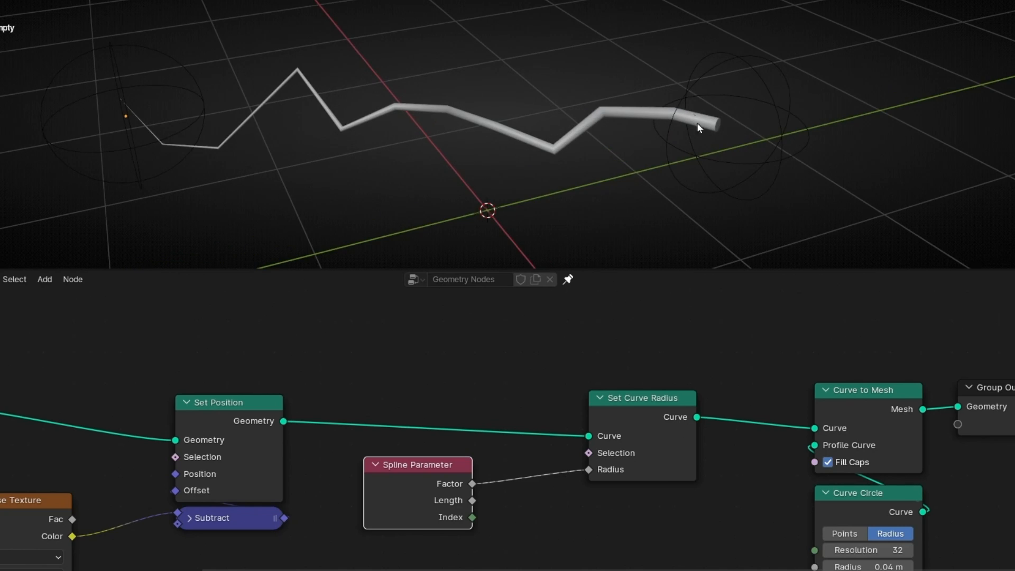
{"action": "mouse_move", "coordinate": [336, 84]}
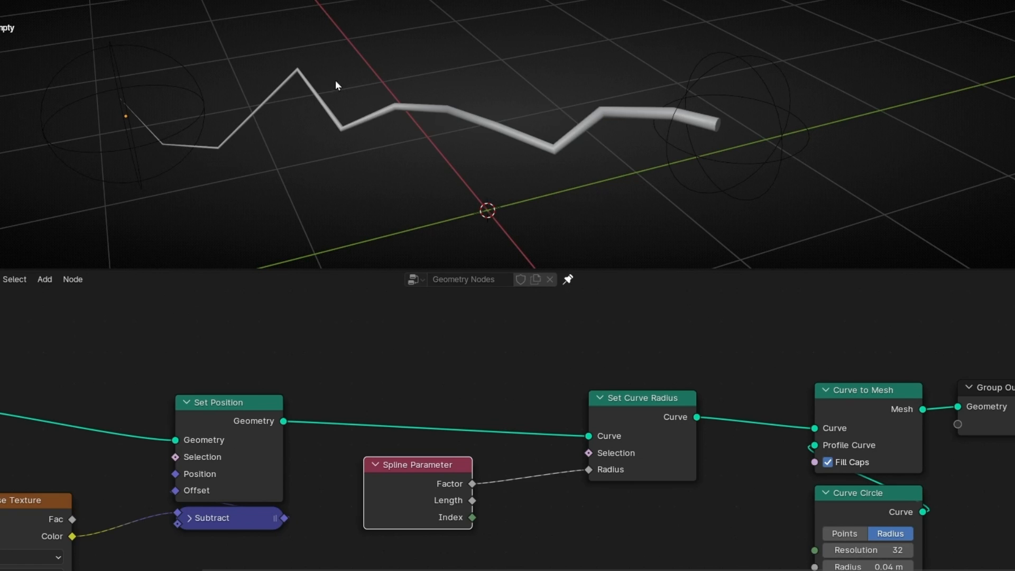
{"action": "mouse_move", "coordinate": [522, 496]}
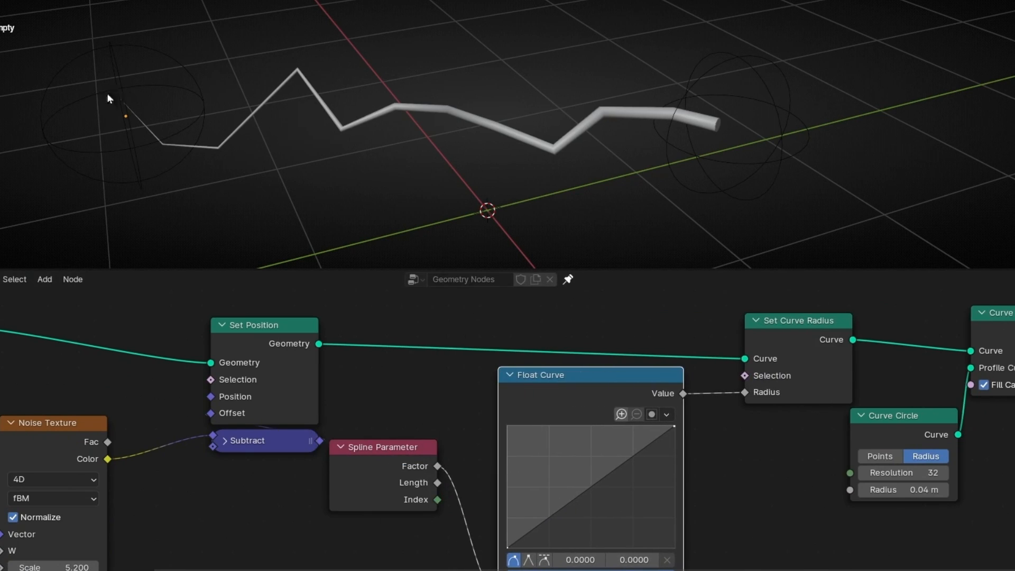
{"action": "mouse_move", "coordinate": [362, 97]}
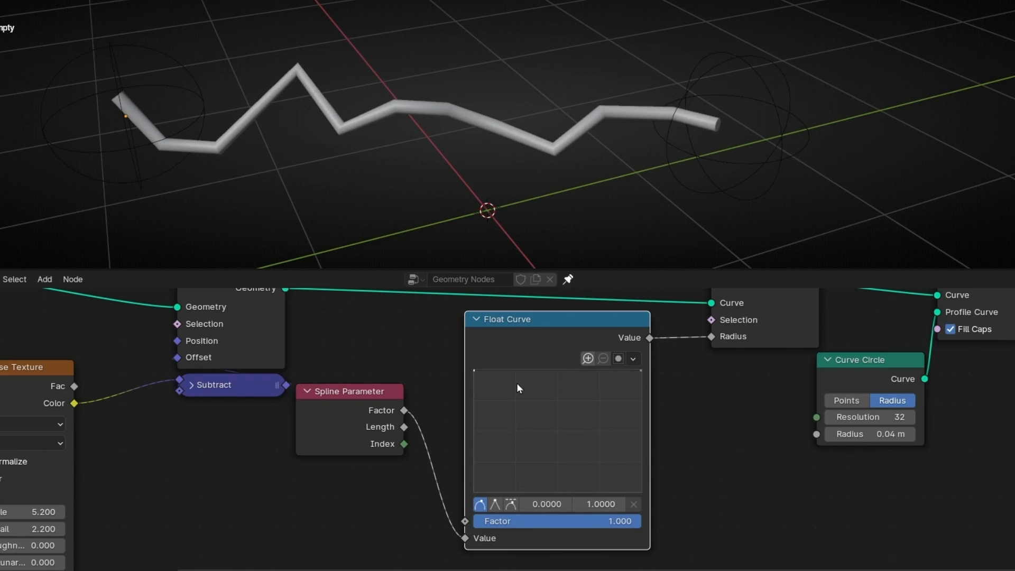
Step: Shape the Float Curve into a sharp mid-length peak, tapering the radius toward both ends
{"action": "left_click_drag", "start_coordinate": [639, 369], "coordinate": [639, 375]}
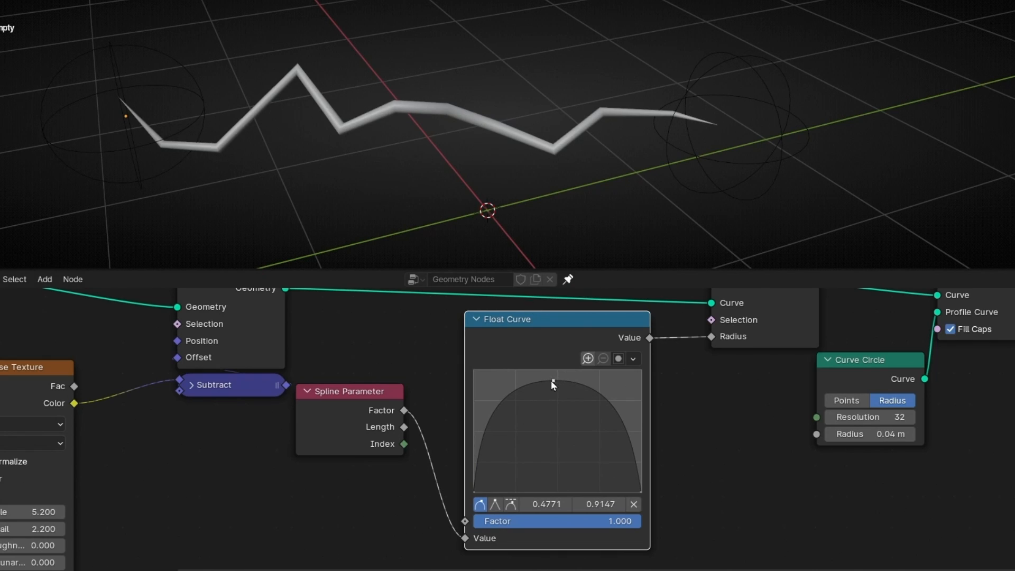
{"action": "left_click_drag", "start_coordinate": [552, 382], "coordinate": [552, 374]}
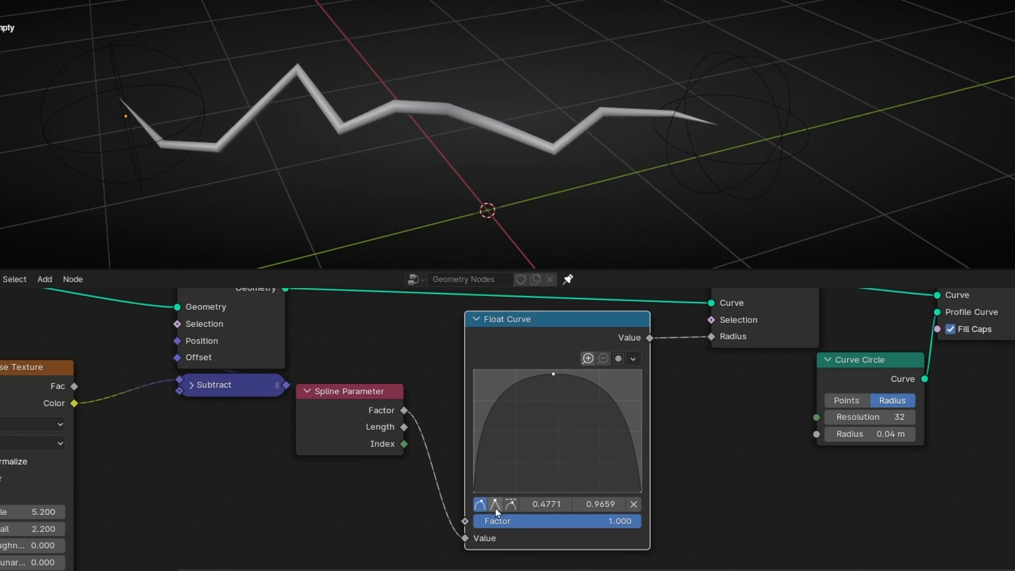
{"action": "left_click", "coordinate": [509, 505]}
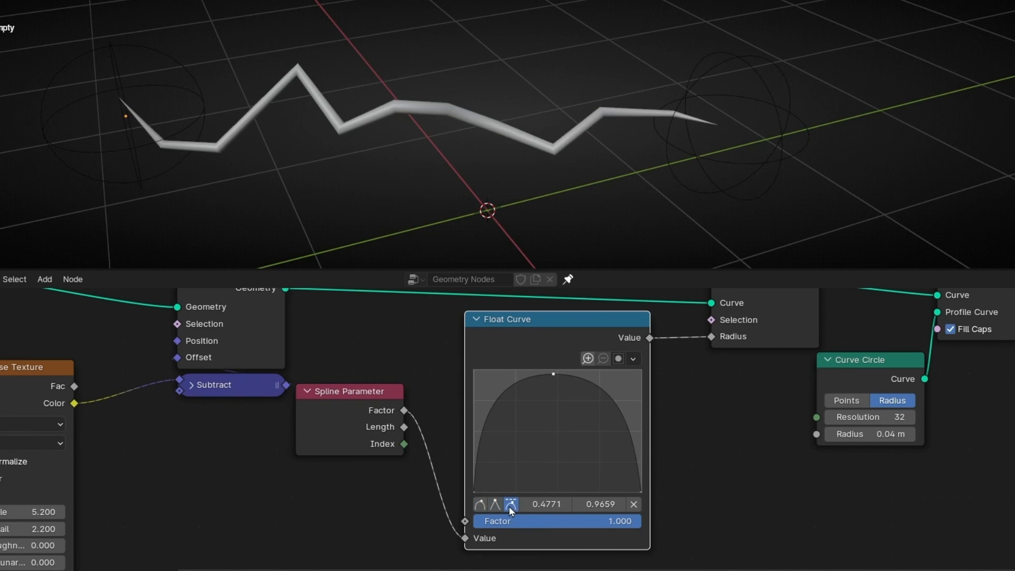
{"action": "left_click", "coordinate": [496, 504]}
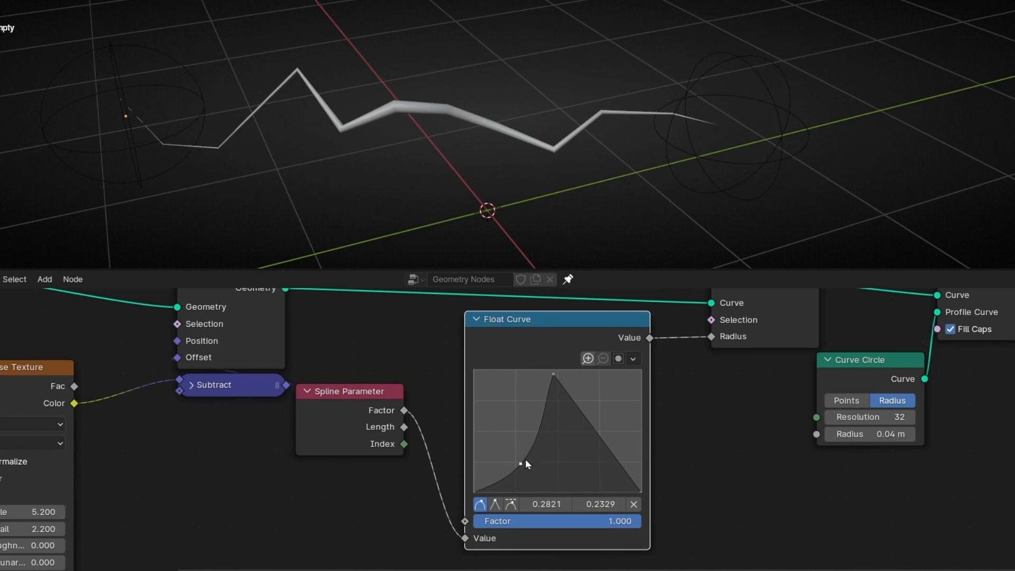
{"action": "left_click_drag", "start_coordinate": [518, 463], "coordinate": [564, 461]}
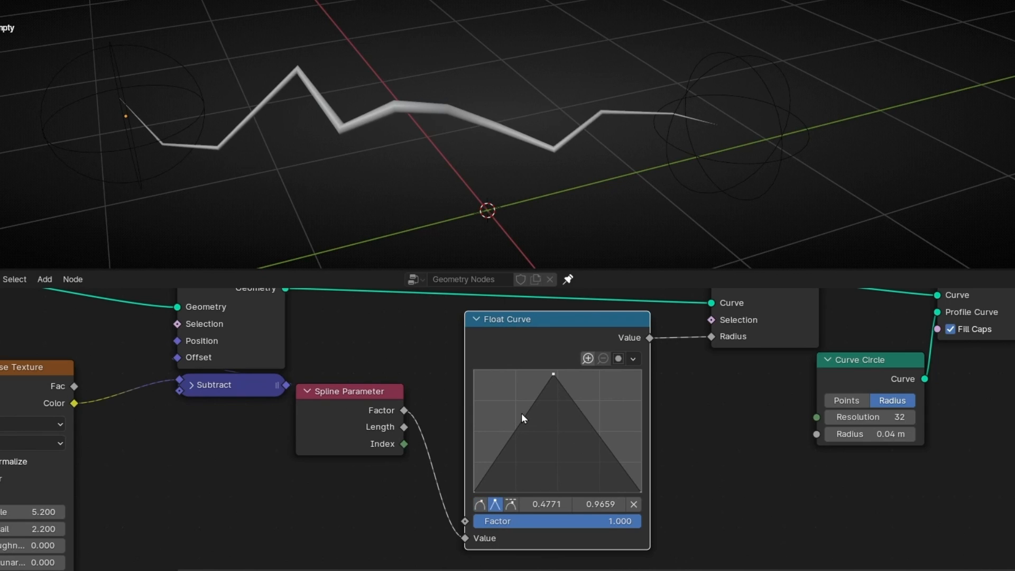
{"action": "mouse_move", "coordinate": [324, 403]}
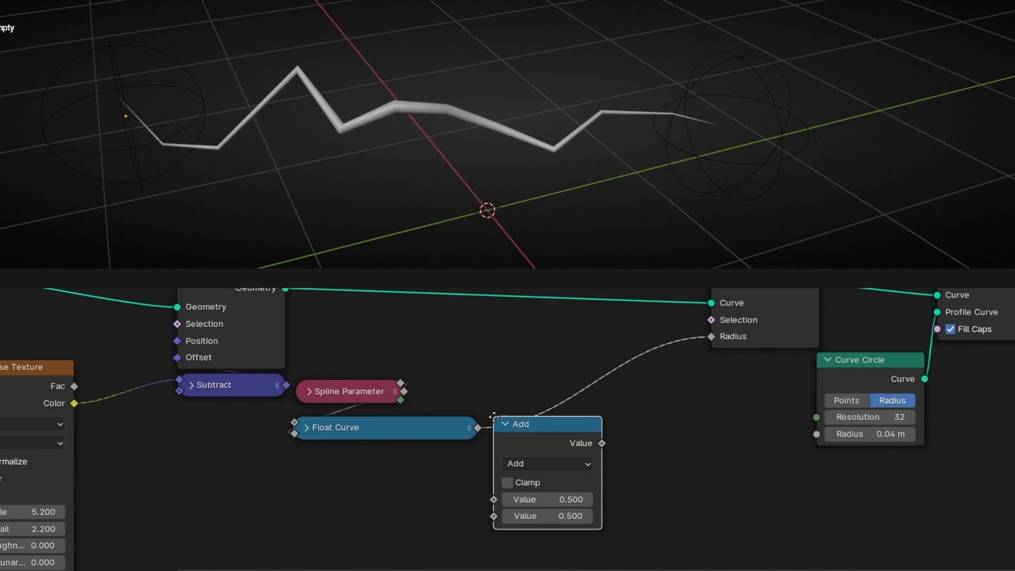
Step: Set the inserted Math node to Multiply and adjust its thickness multiplier value
{"action": "left_click", "coordinate": [546, 401]}
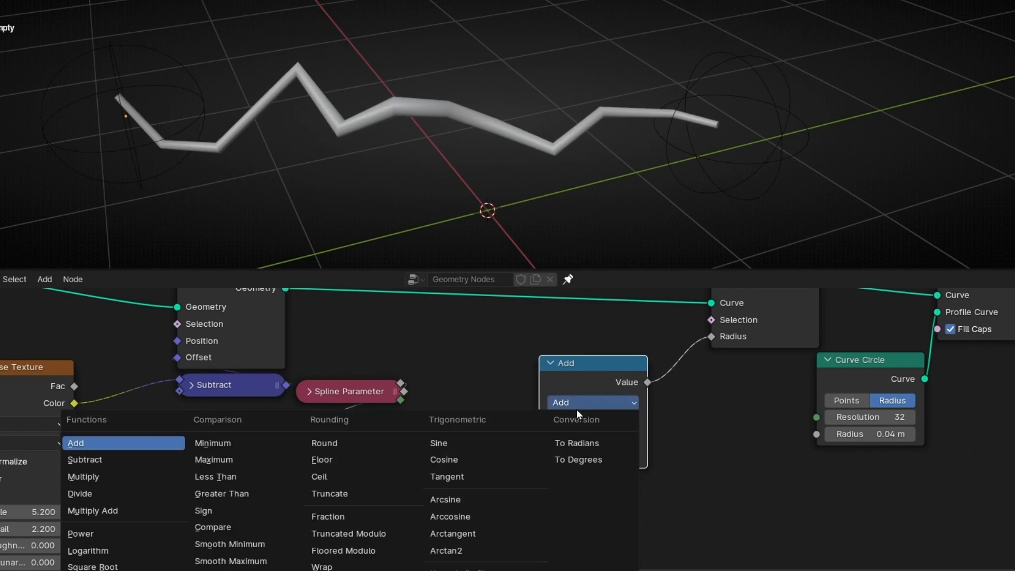
{"action": "left_click", "coordinate": [82, 477]}
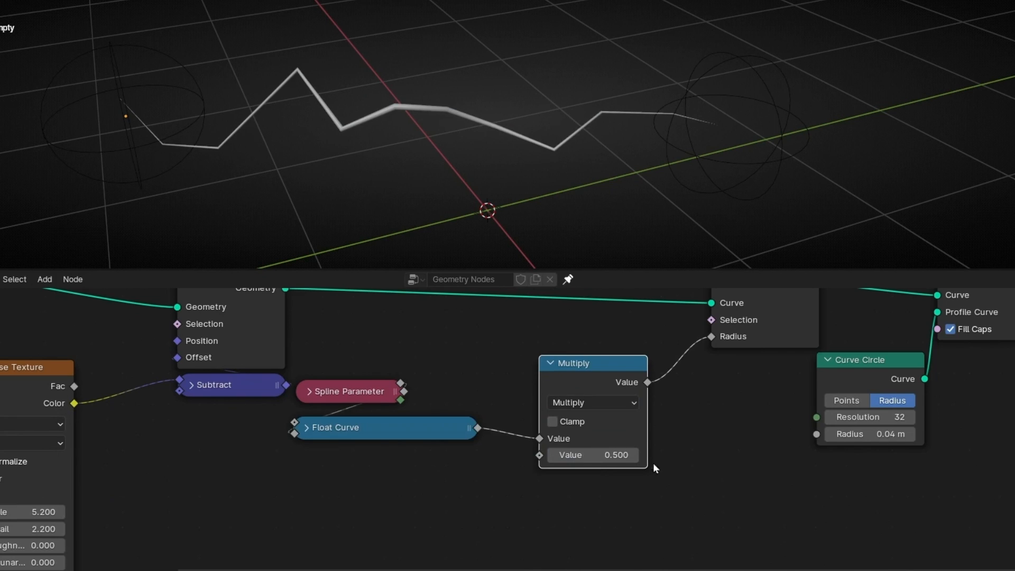
{"action": "left_click", "coordinate": [632, 455]}
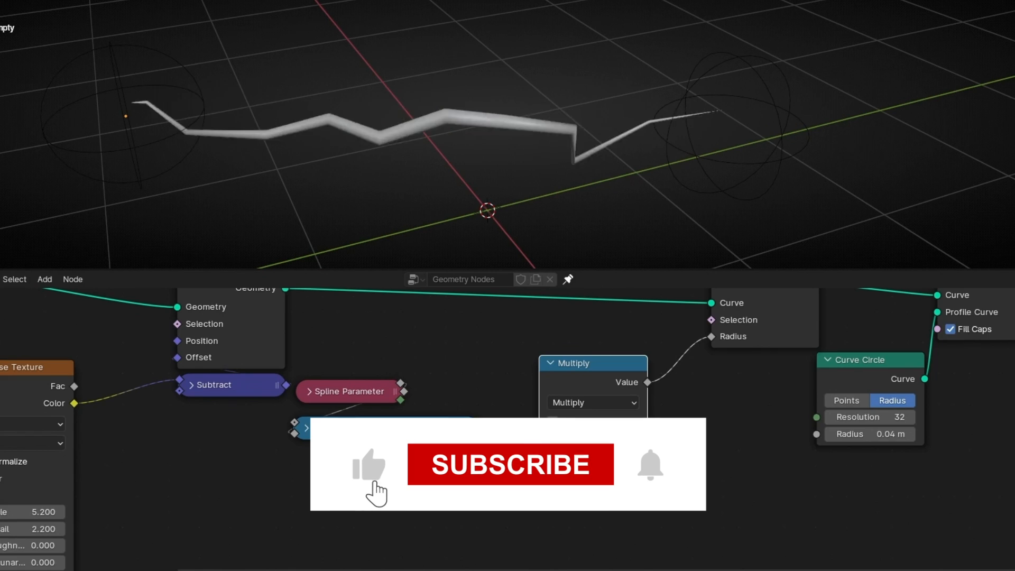
{"action": "left_click", "coordinate": [510, 464]}
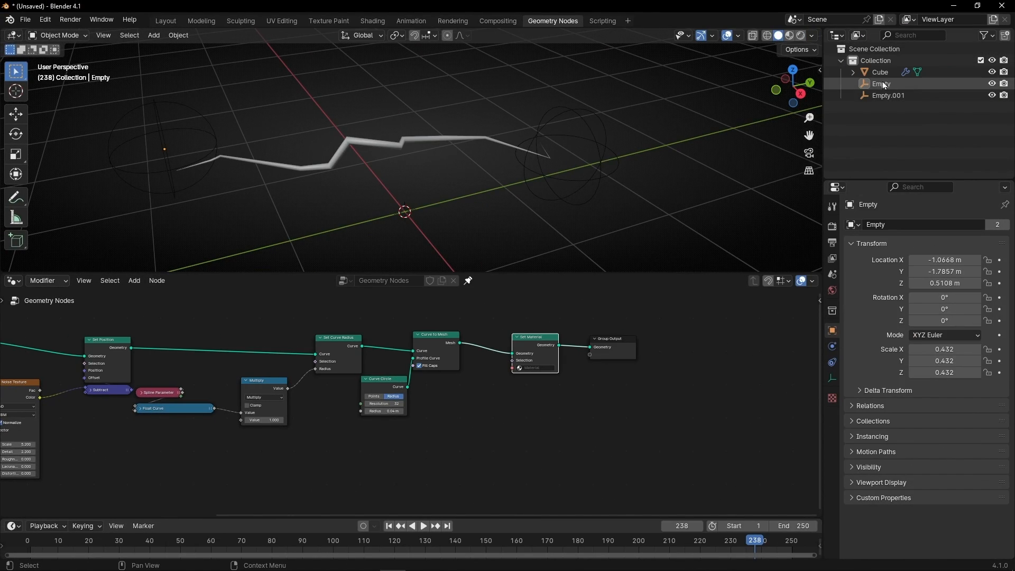
Step: Make the Cube material emit blue at strength 43.5 and enable EEVEE Bloom for the scene
{"action": "left_click", "coordinate": [879, 72]}
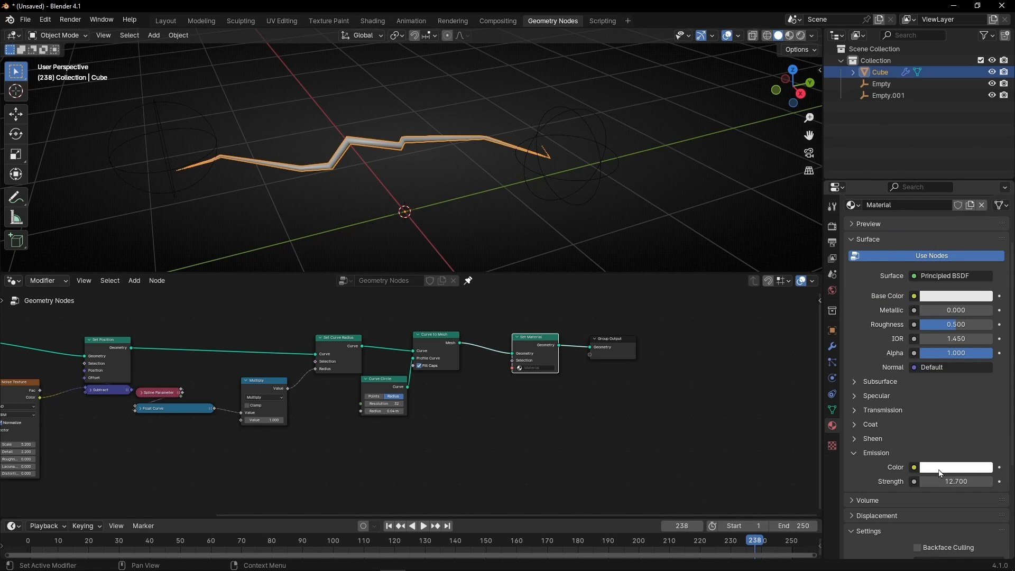
{"action": "left_click", "coordinate": [956, 466]}
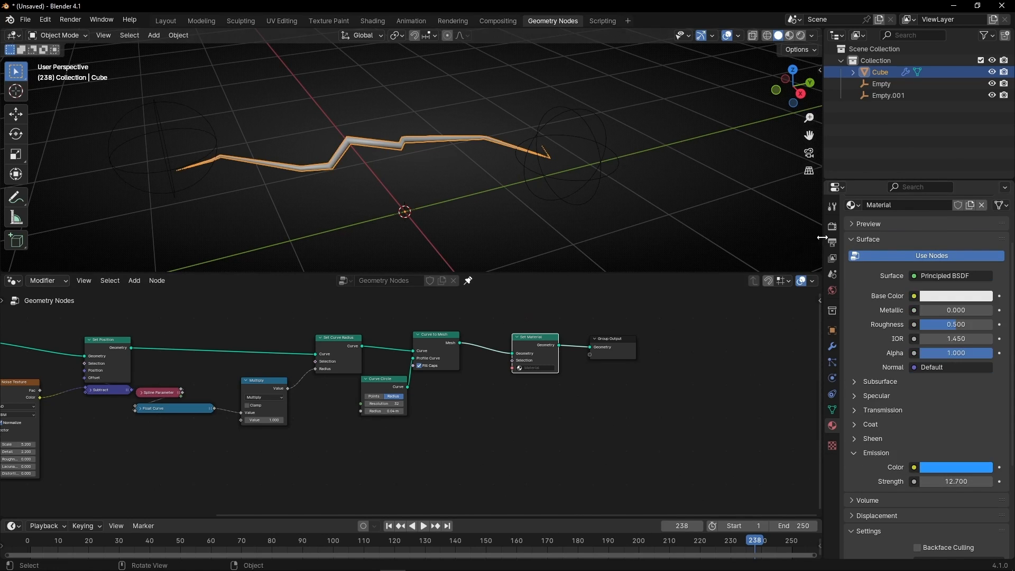
{"action": "left_click", "coordinate": [832, 244]}
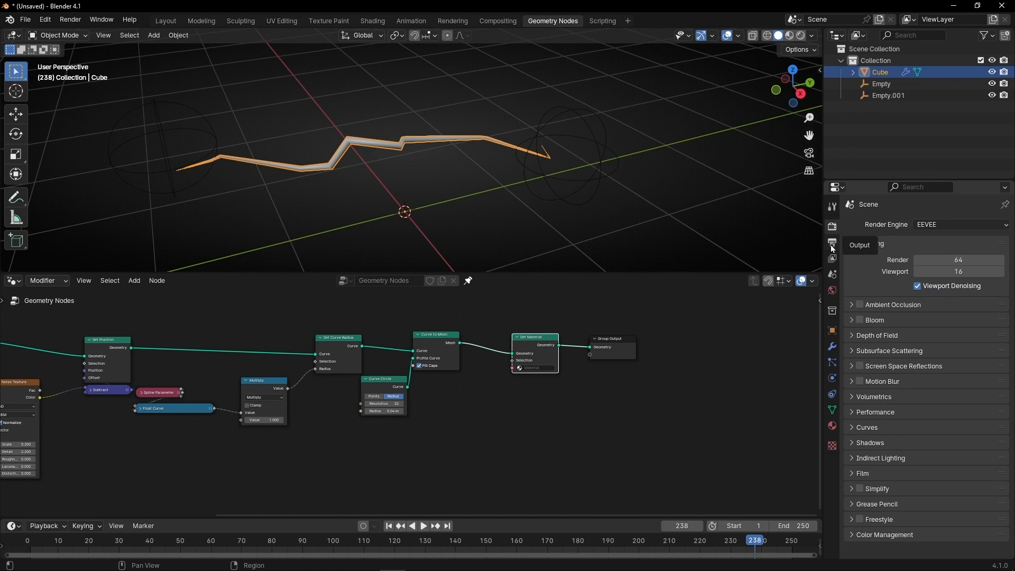
{"action": "left_click", "coordinate": [852, 319]}
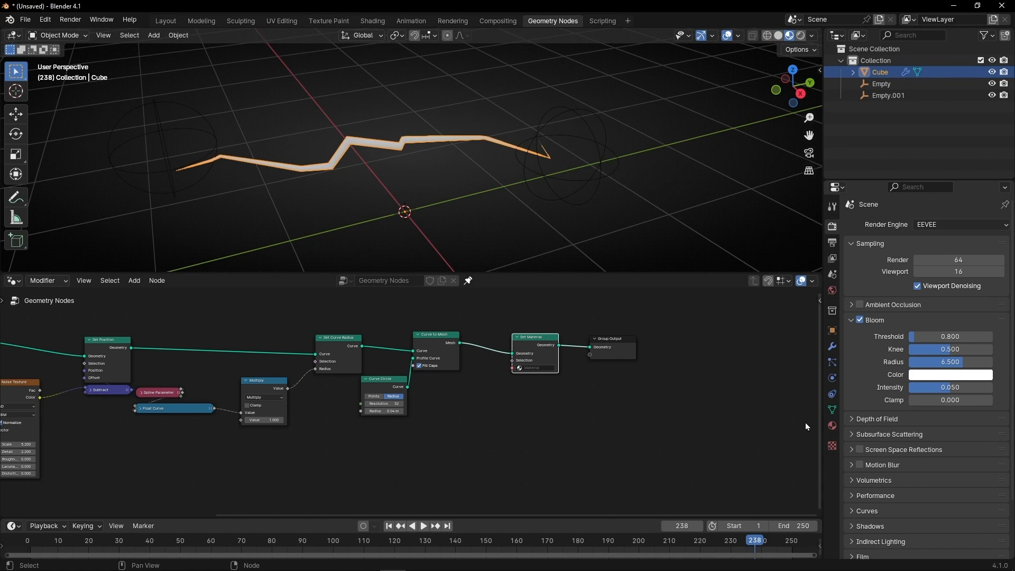
{"action": "left_click", "coordinate": [832, 409]}
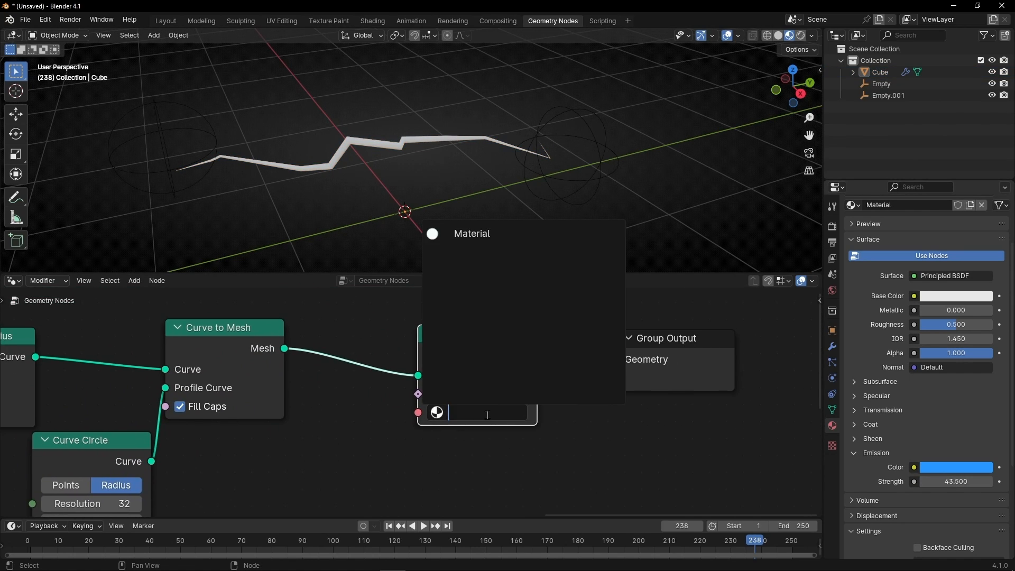
Step: Choose 'Material' in the Set Material node so the bolt renders glowing blue
{"action": "left_click", "coordinate": [473, 412]}
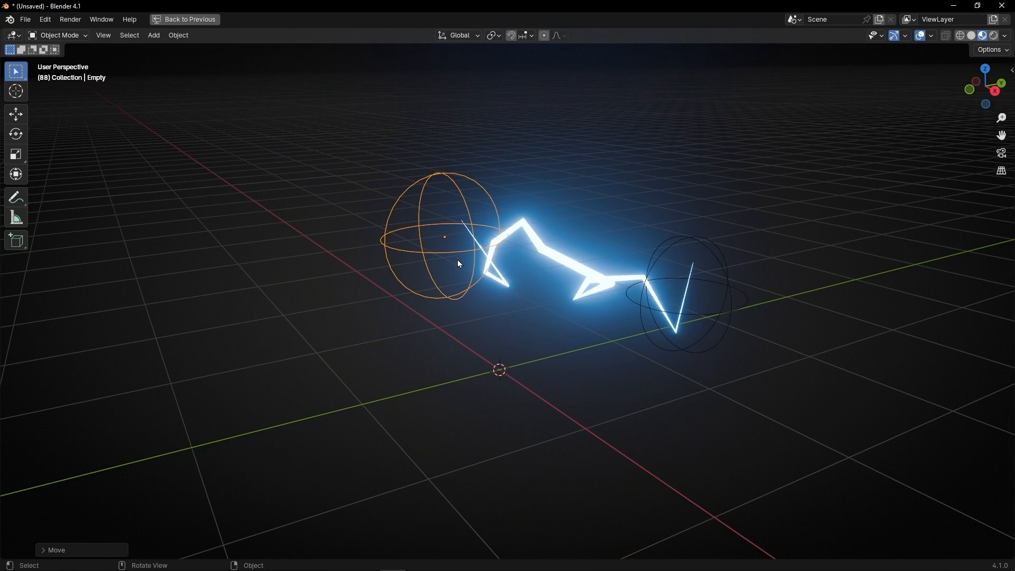
Step: Switch Resample Curve to Length mode at 0.1 m and reposition an empty to test the bolt
{"action": "left_click", "coordinate": [552, 21]}
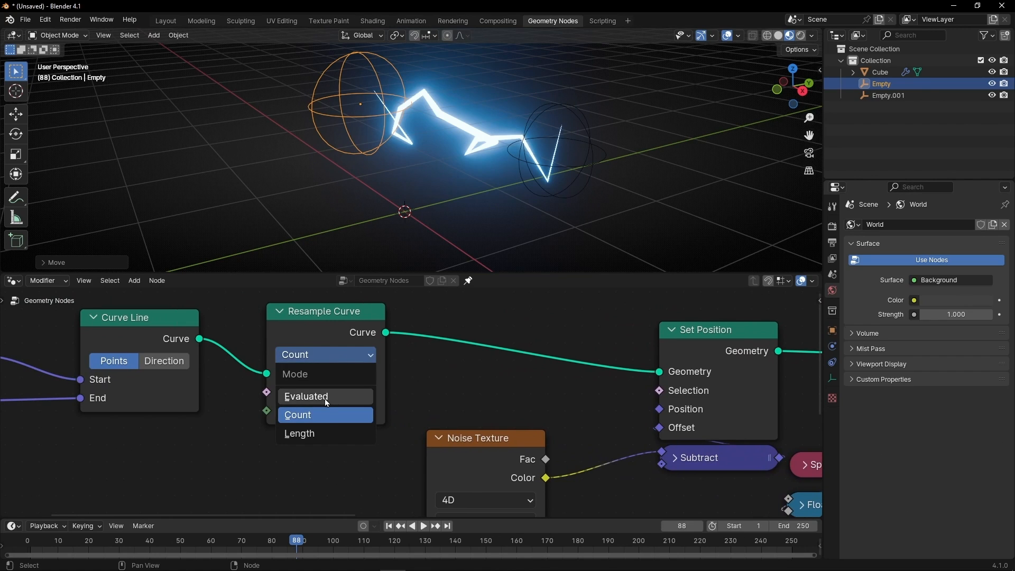
{"action": "left_click", "coordinate": [300, 433]}
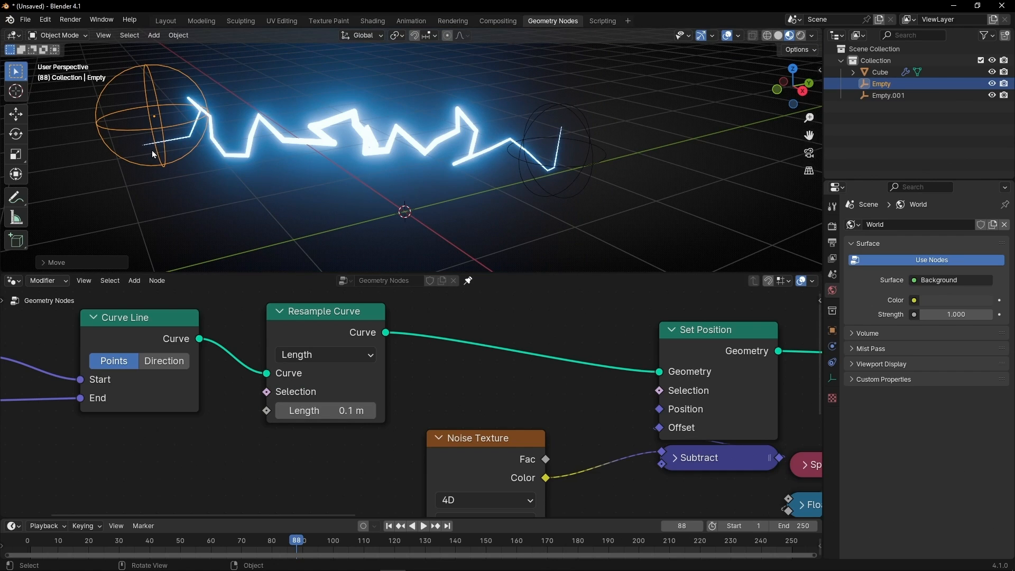
{"action": "mouse_move", "coordinate": [323, 411]}
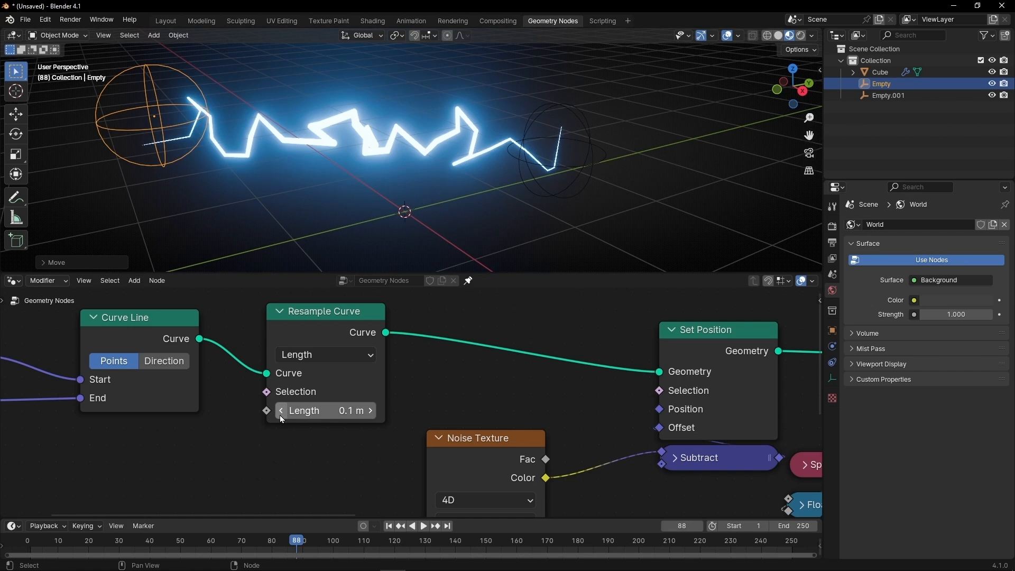
{"action": "left_click", "coordinate": [281, 410]}
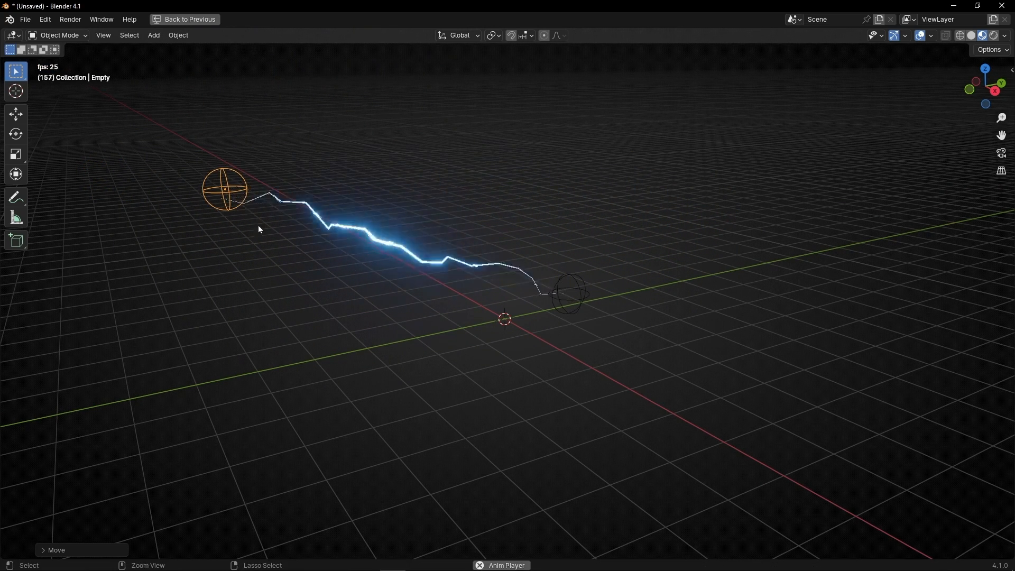
{"action": "left_click", "coordinate": [552, 21]}
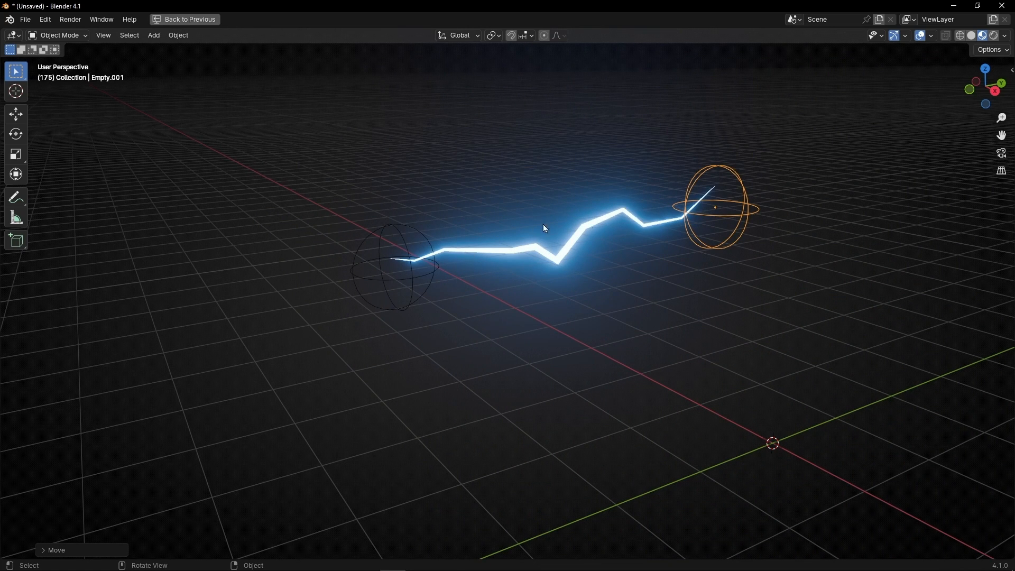
Step: Insert a Trim Curve node on the link between Set Position and Set Curve Radius
{"action": "left_click", "coordinate": [552, 21]}
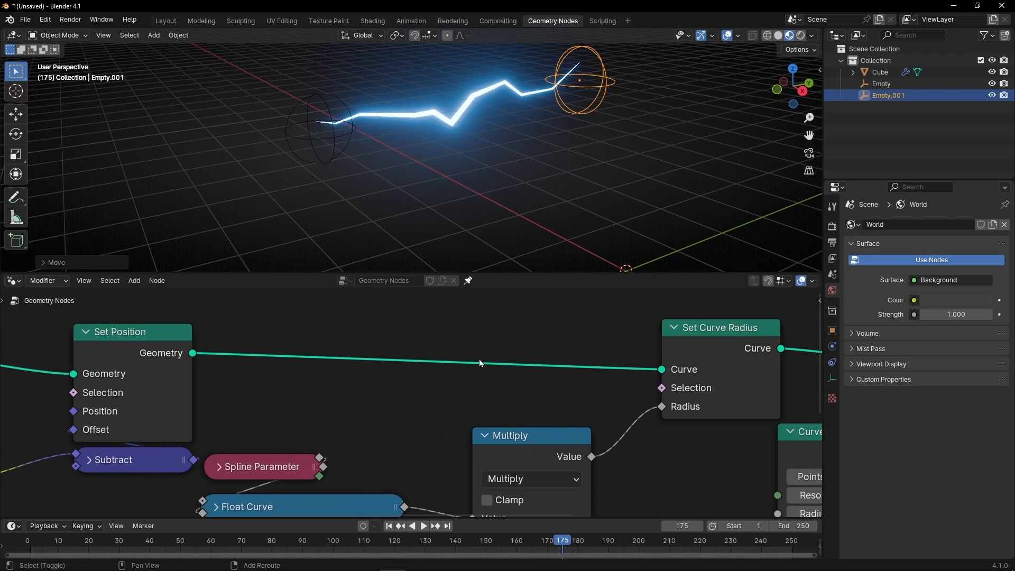
{"action": "type", "text": "tri"}
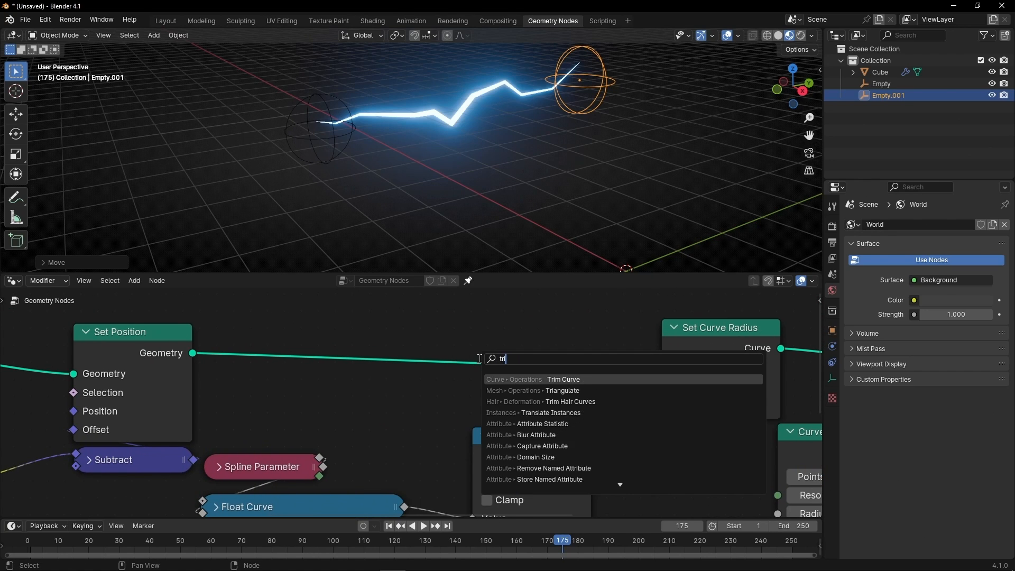
{"action": "left_click", "coordinate": [562, 379]}
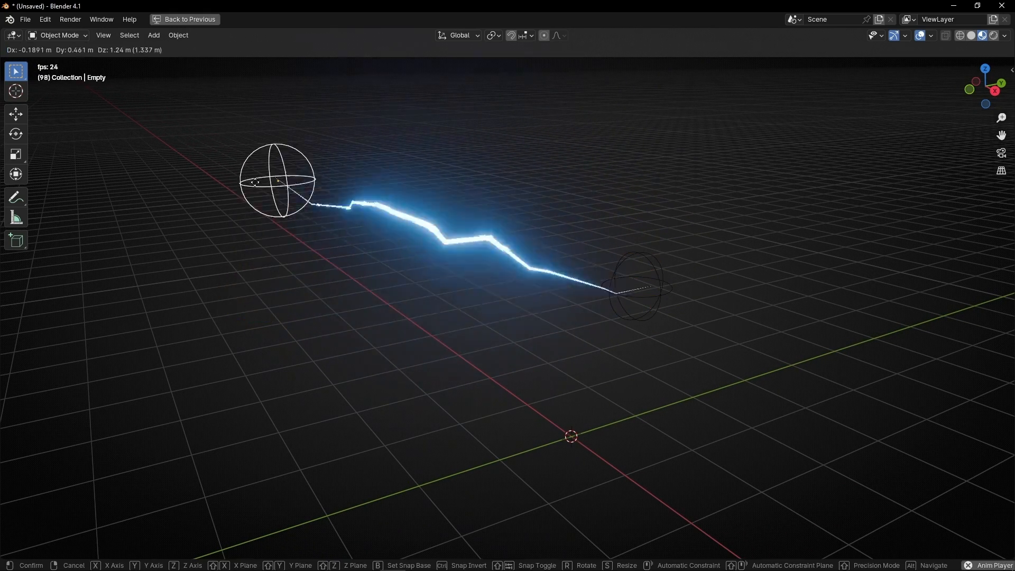
Step: Maximize the Geometry Nodes editor and frame the whole lightning node tree
{"action": "left_click", "coordinate": [277, 180]}
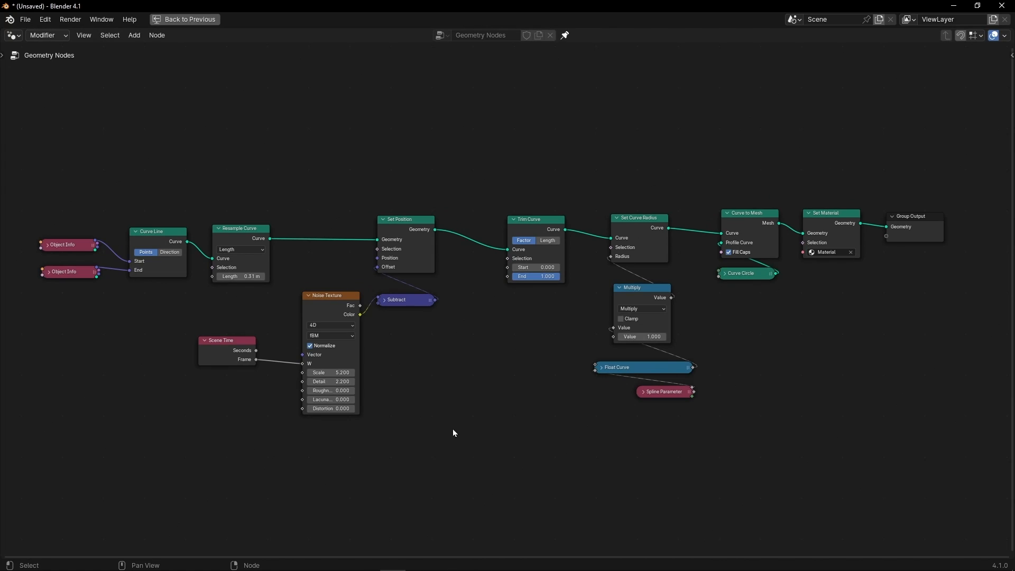
{"action": "mouse_move", "coordinate": [633, 143]}
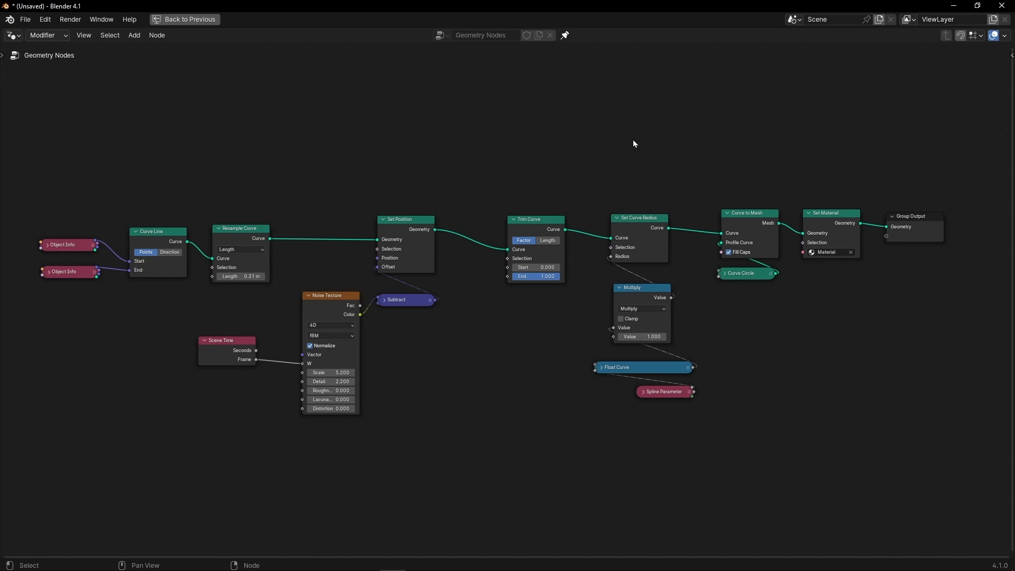
{"action": "mouse_move", "coordinate": [454, 415]}
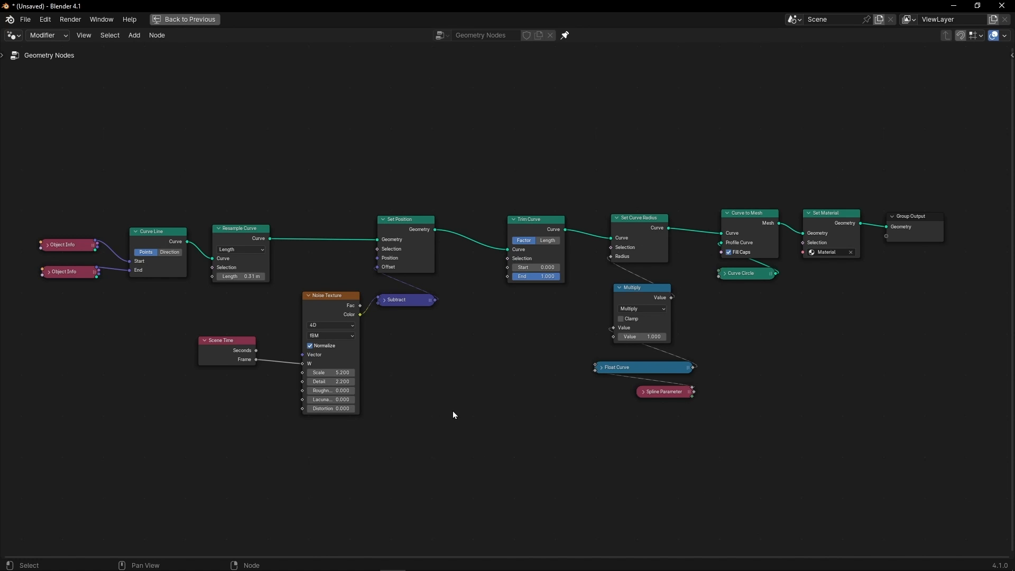